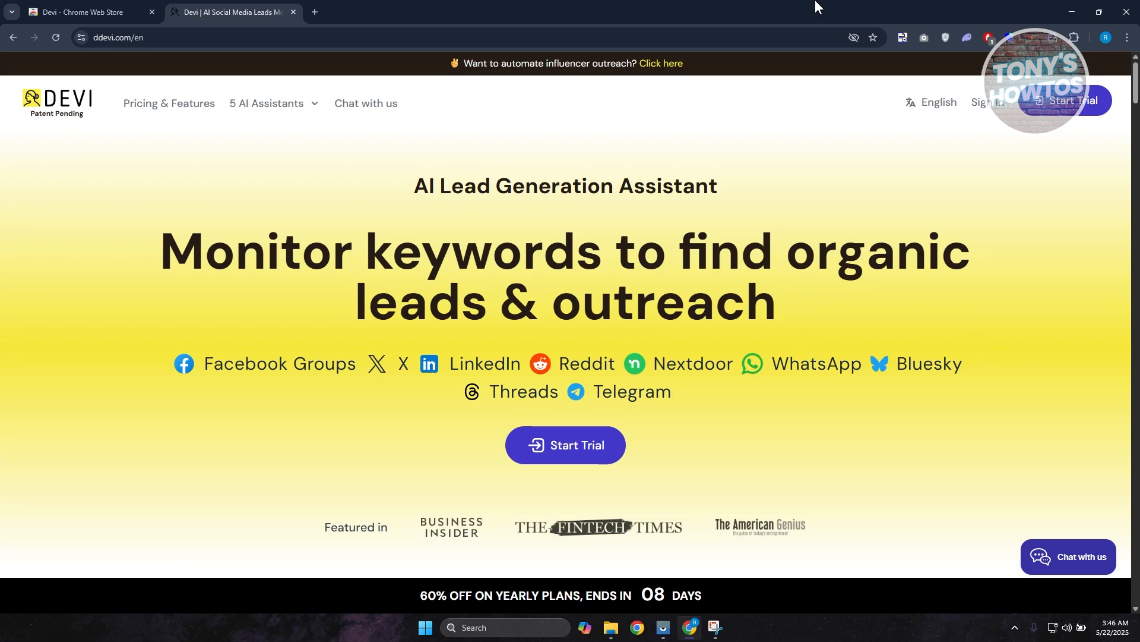
mouse_move(854, 56)
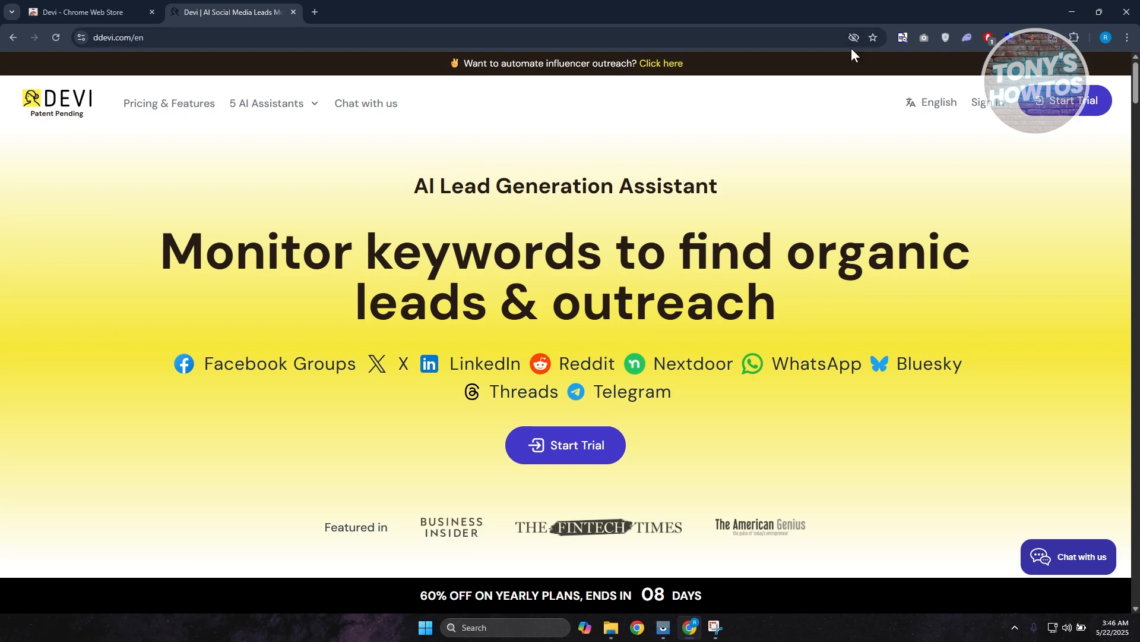
mouse_move(241, 349)
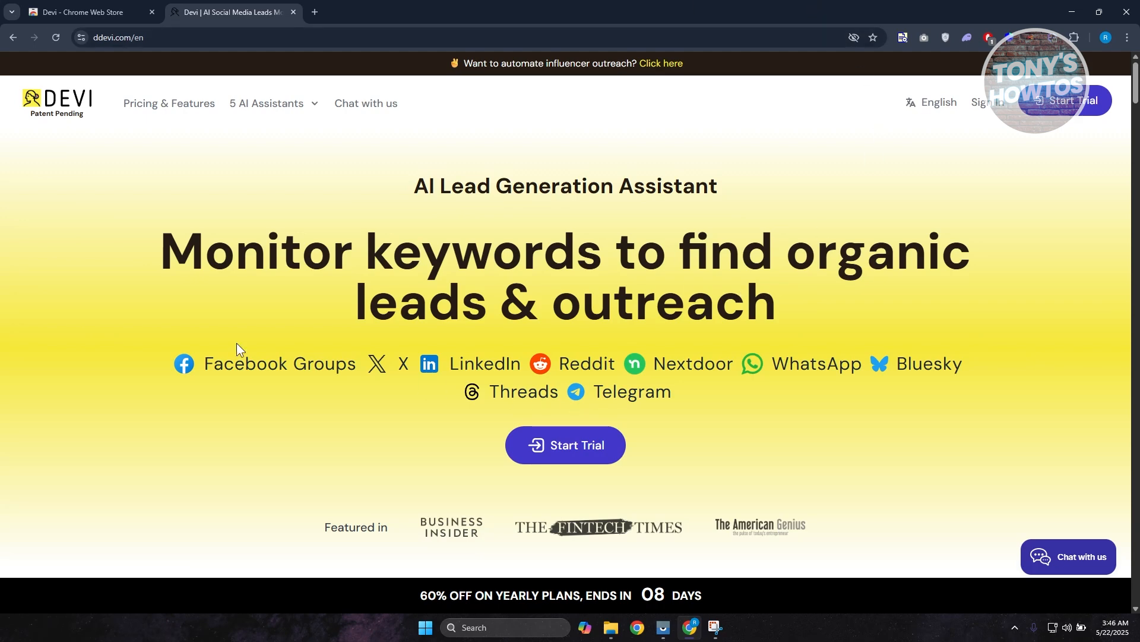
mouse_move(323, 278)
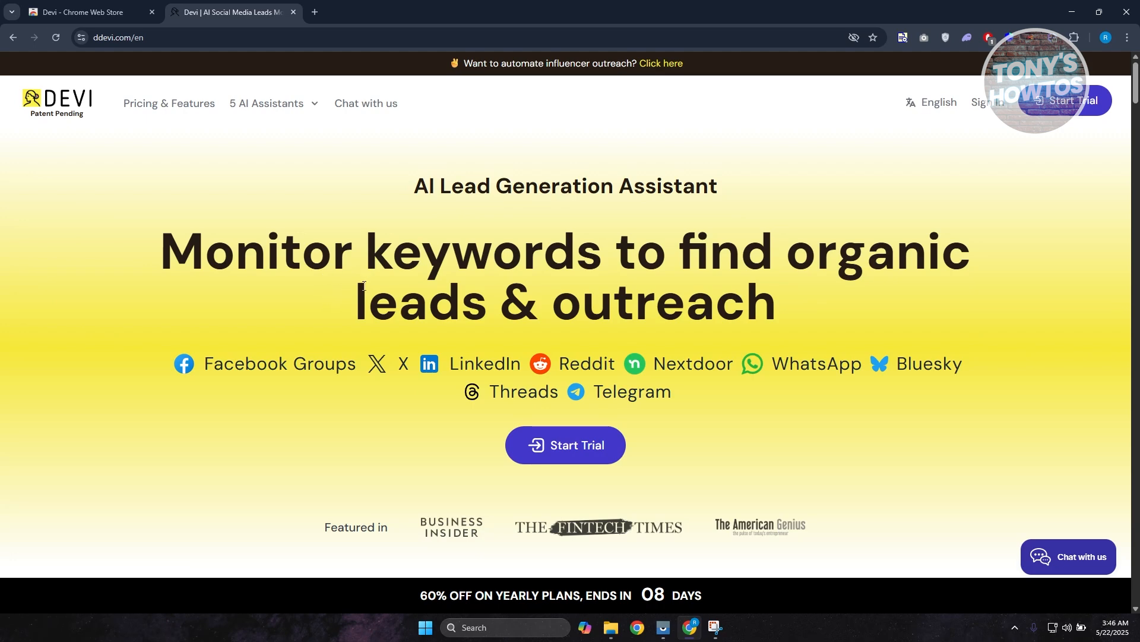
mouse_move(356, 313)
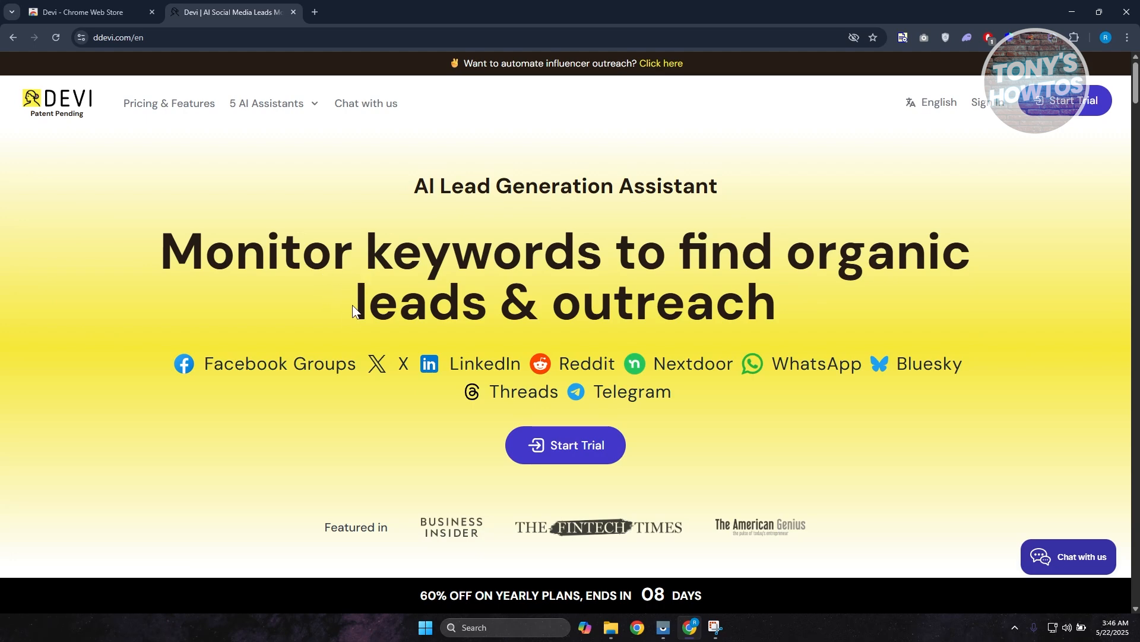
mouse_move(362, 219)
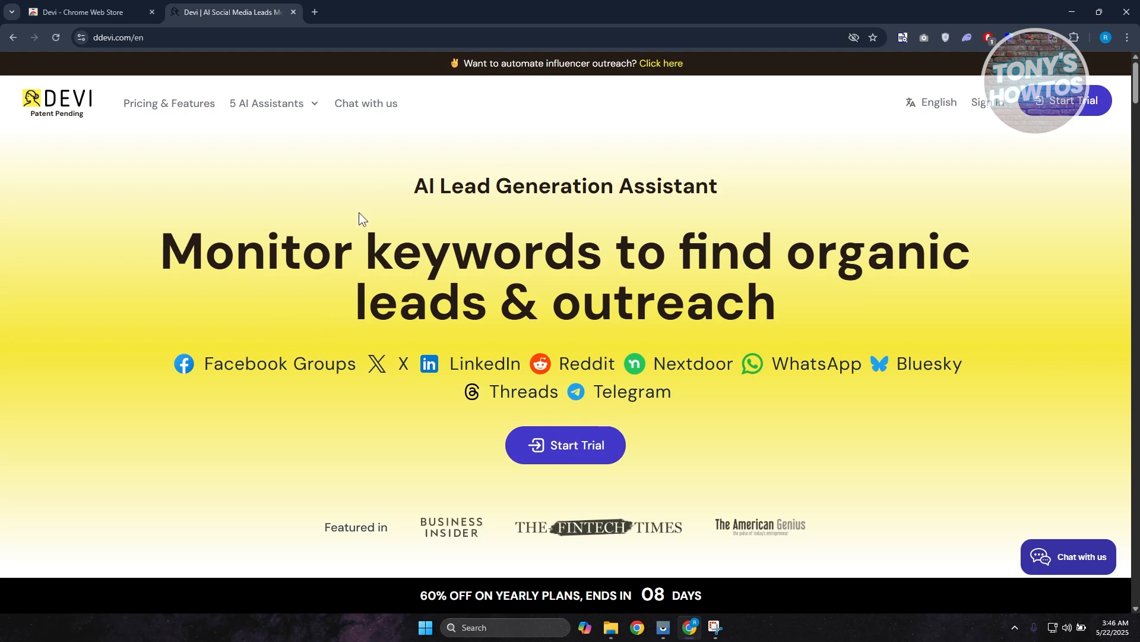
mouse_move(239, 345)
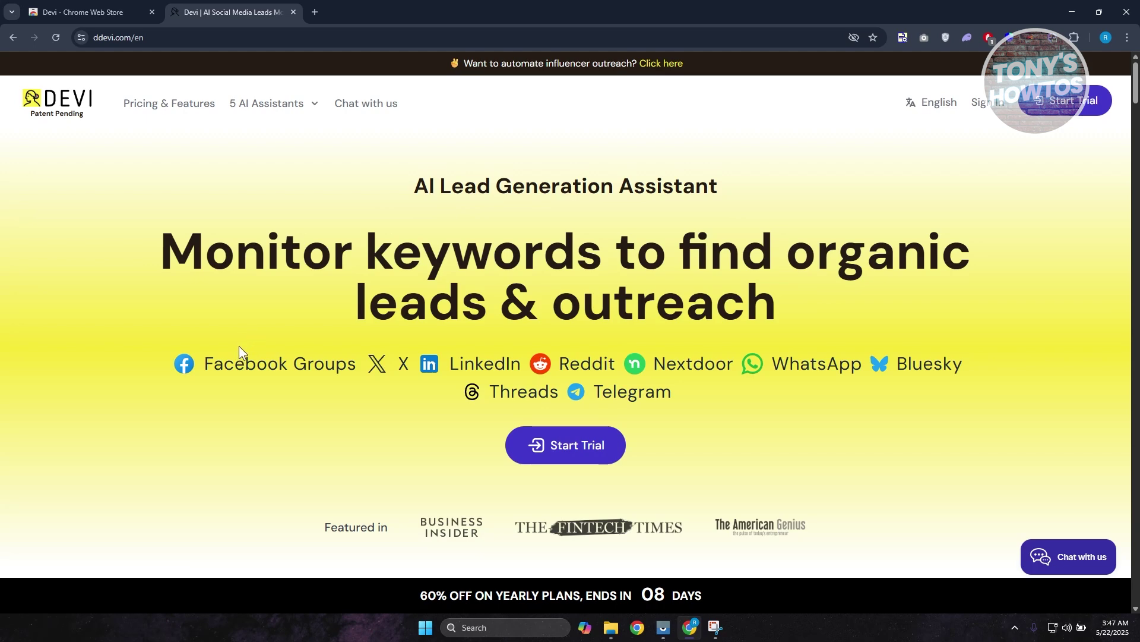
mouse_move(251, 363)
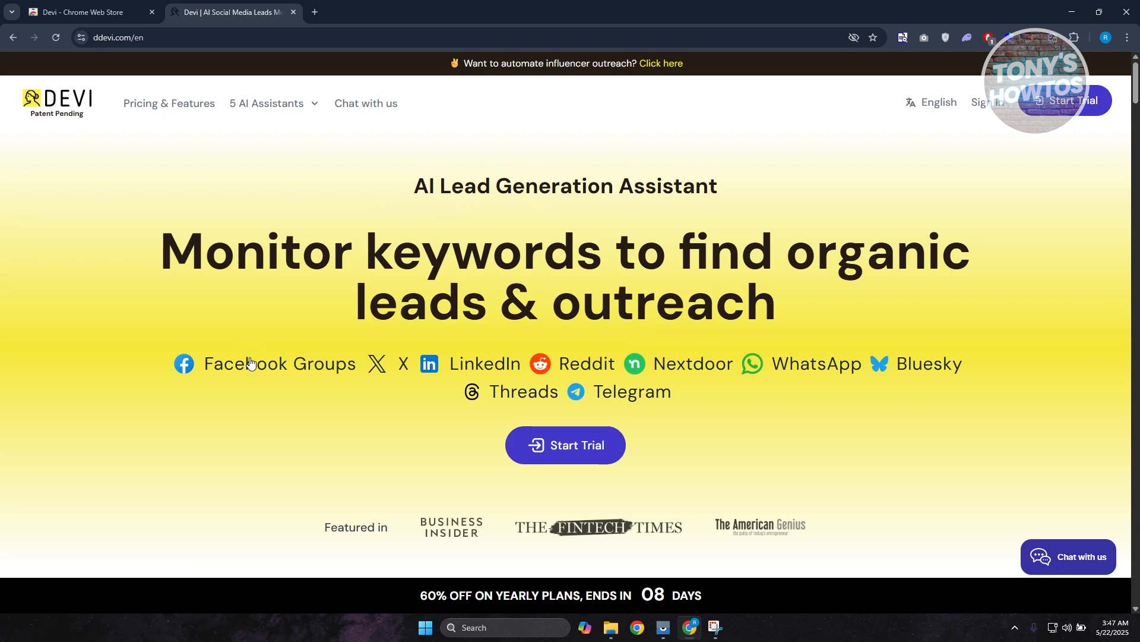
- Scroll the homepage past the press logos to the Facebook groups monitoring section
scroll(down, 3)
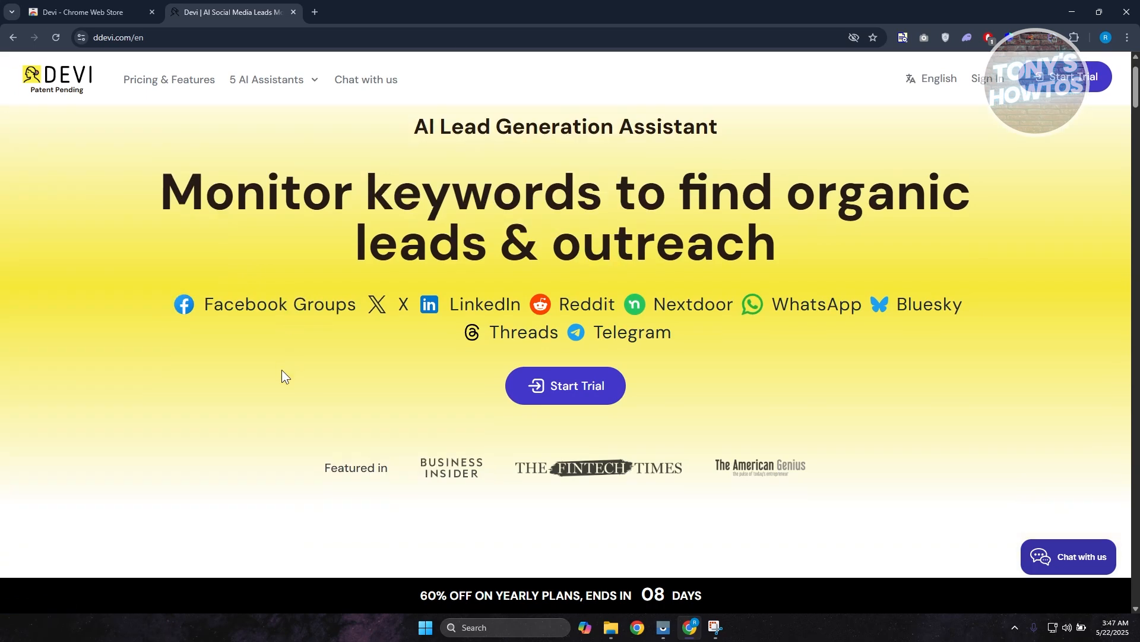
mouse_move(268, 374)
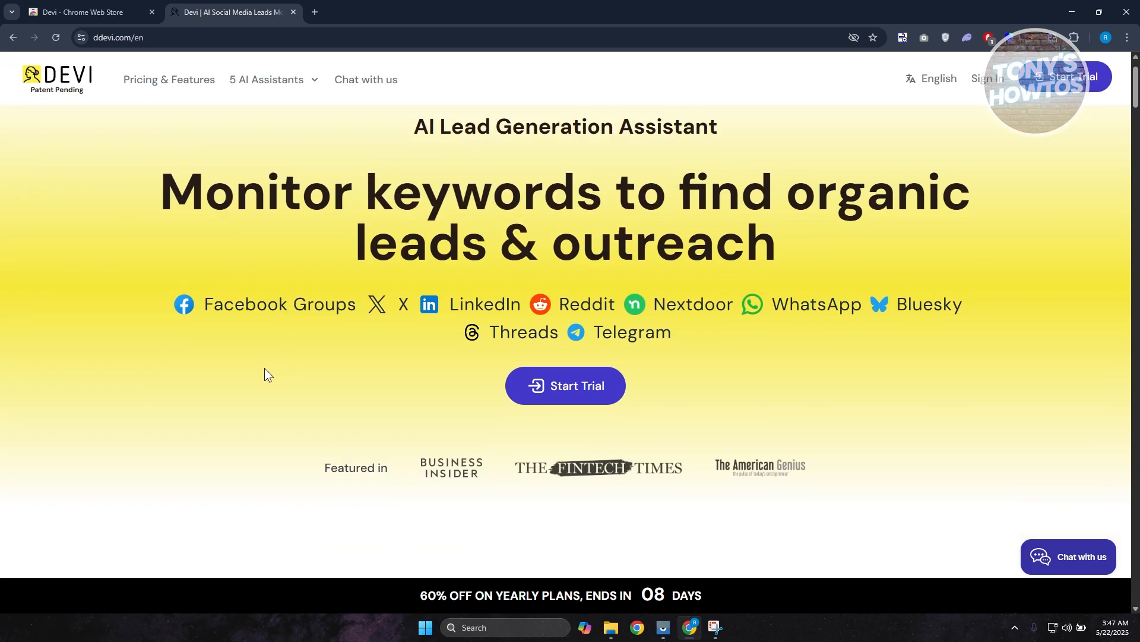
mouse_move(245, 373)
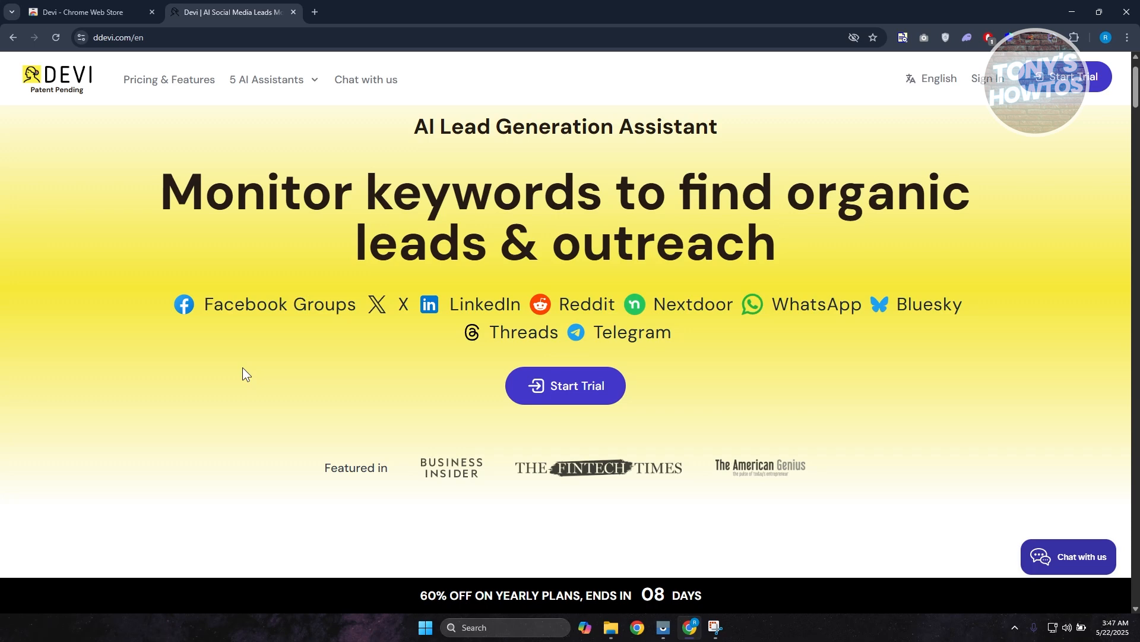
mouse_move(276, 349)
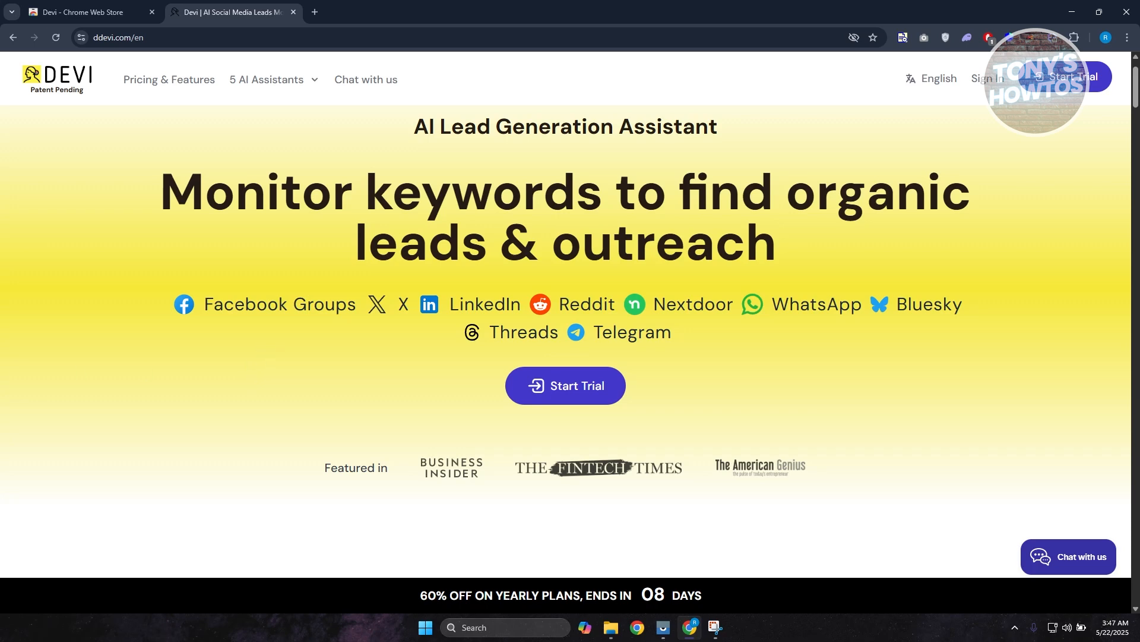
mouse_move(395, 416)
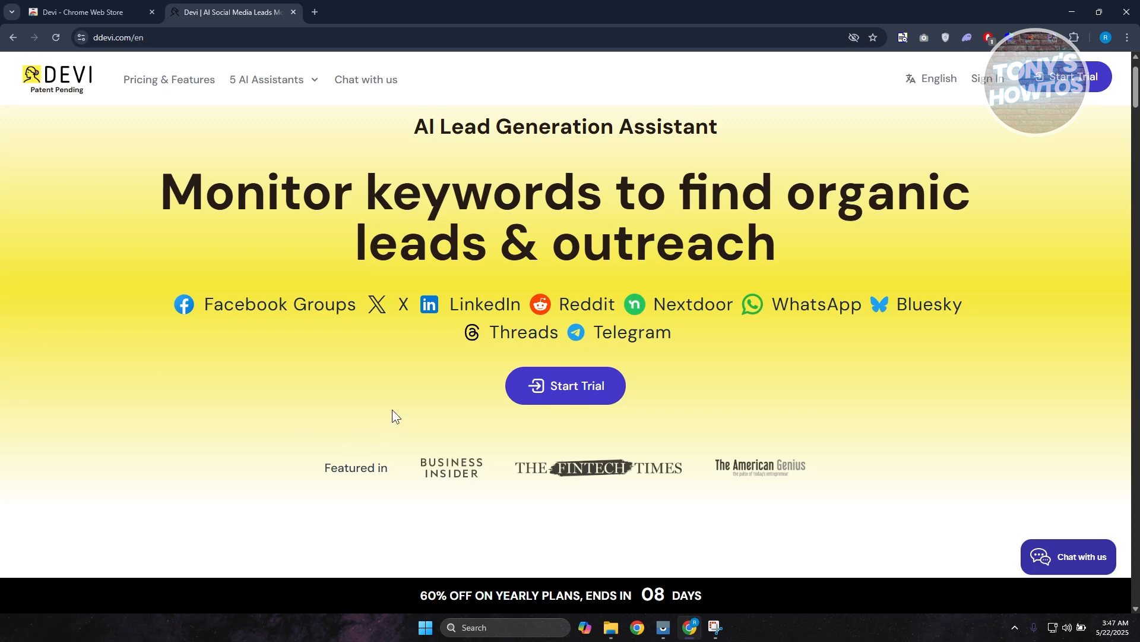
mouse_move(361, 299)
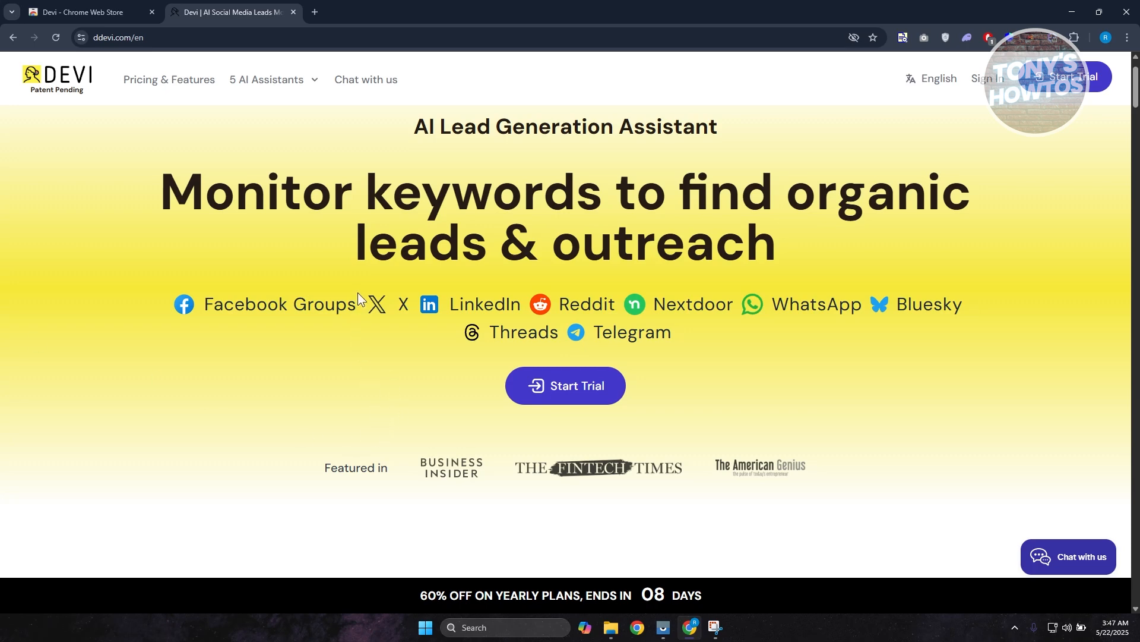
mouse_move(415, 320)
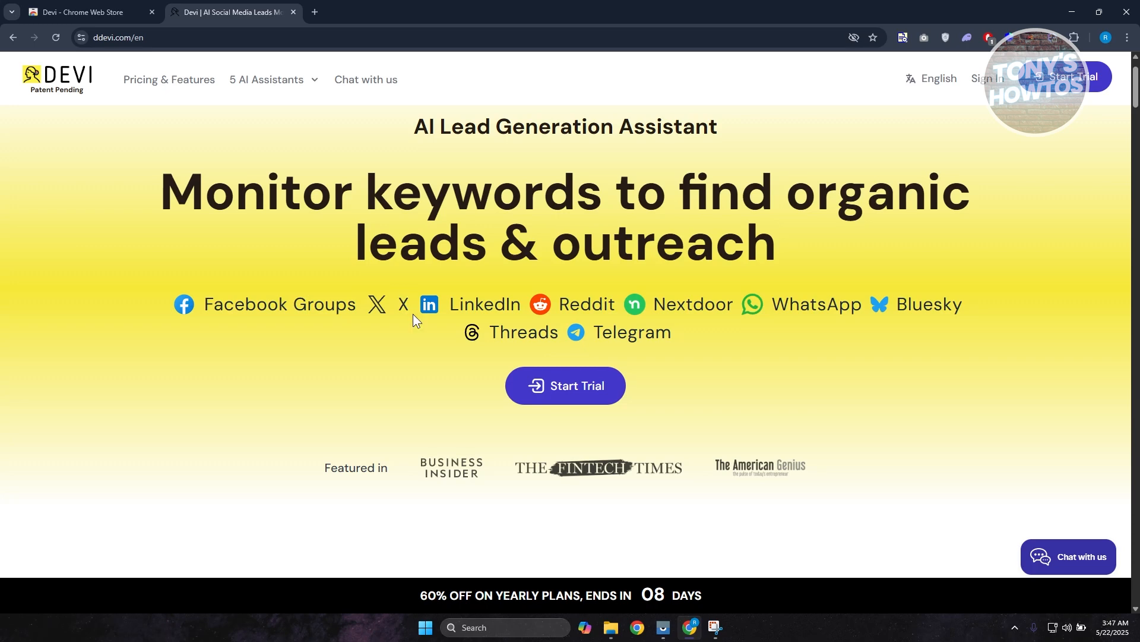
mouse_move(258, 167)
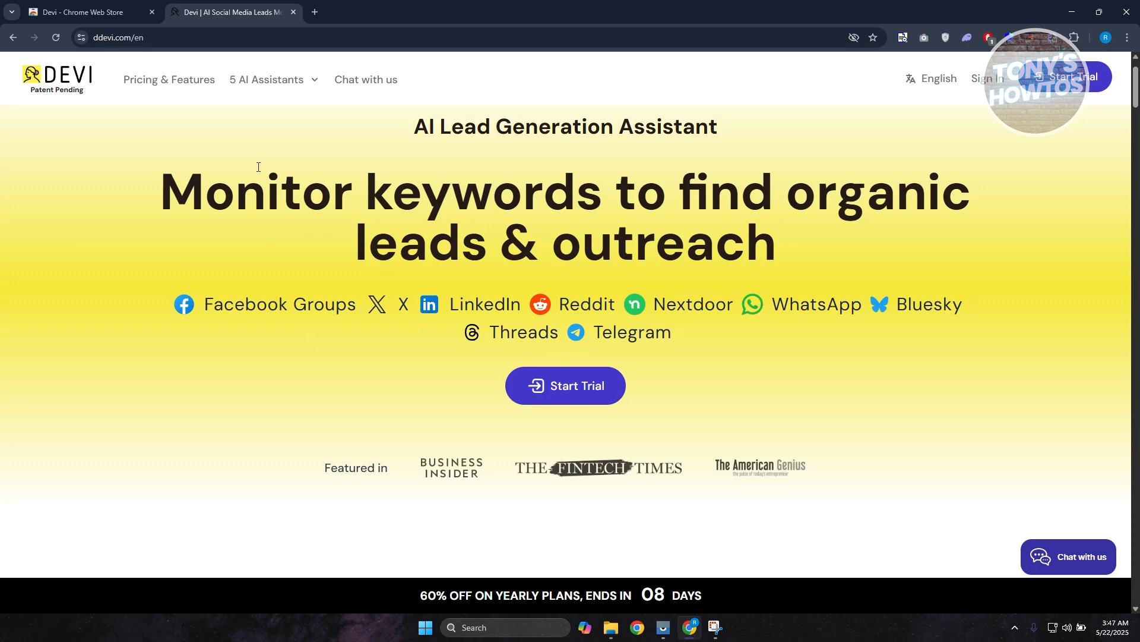
mouse_move(256, 205)
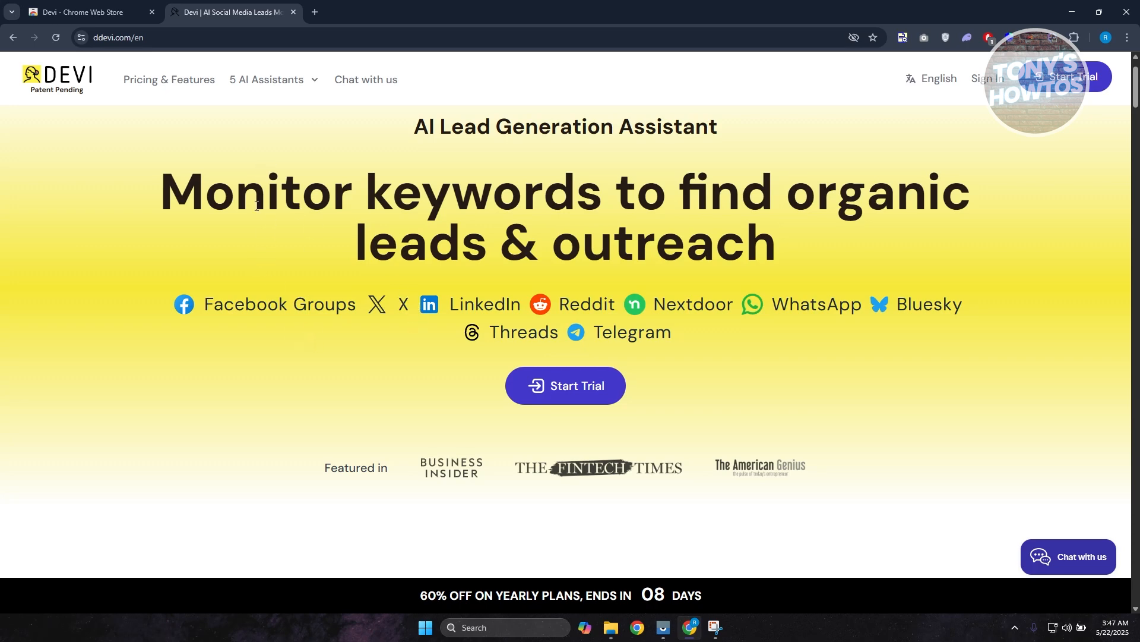
mouse_move(251, 240)
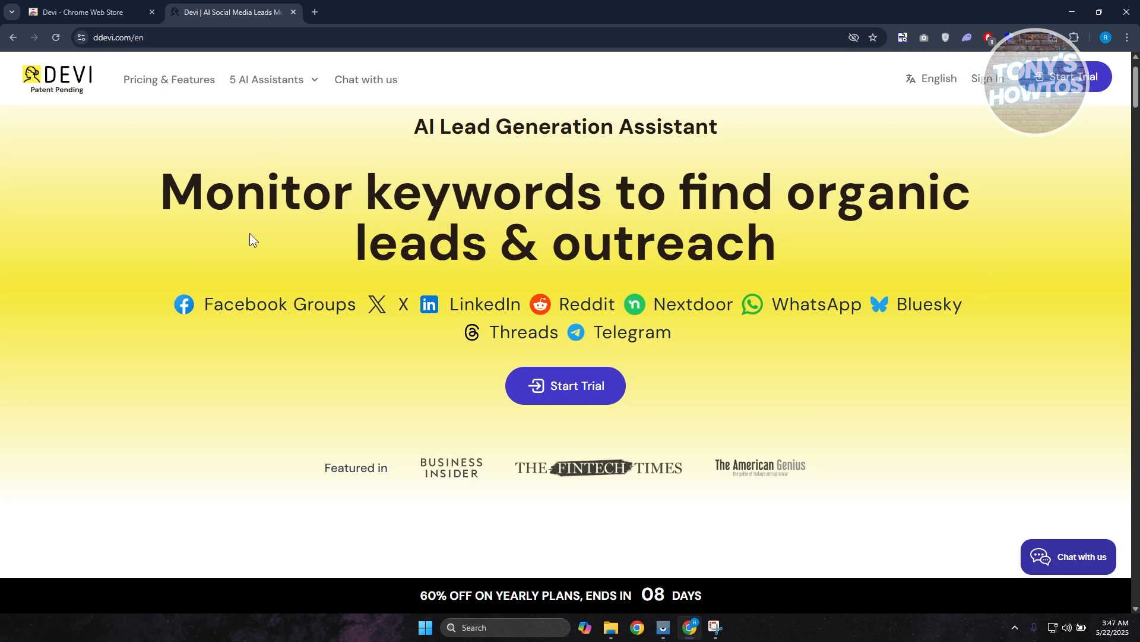
scroll(down, 3)
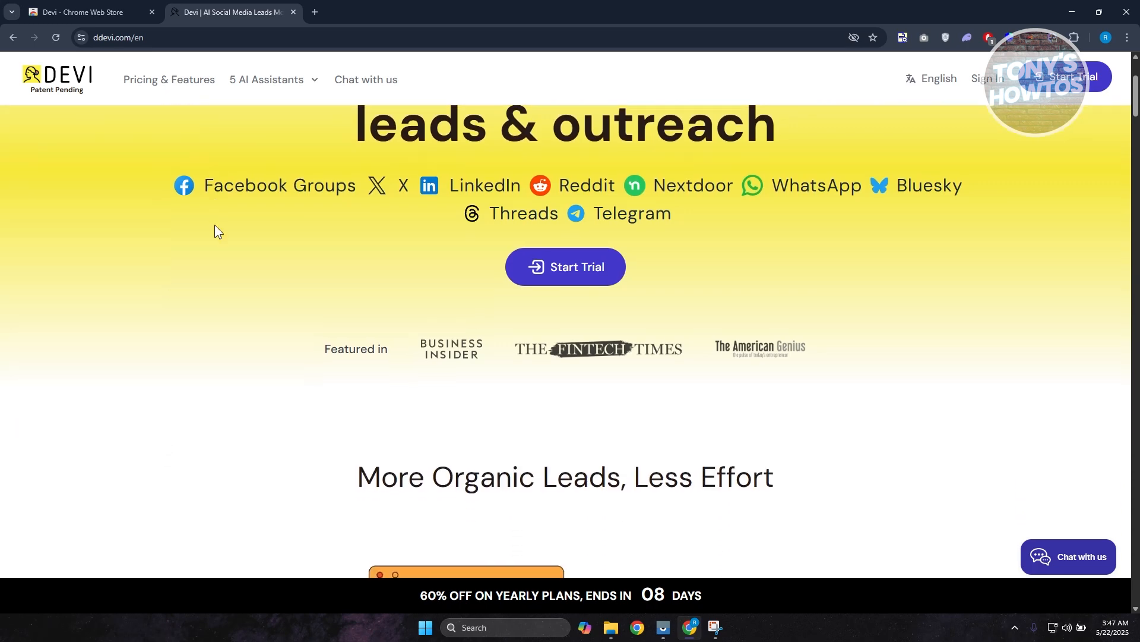
scroll(down, 3)
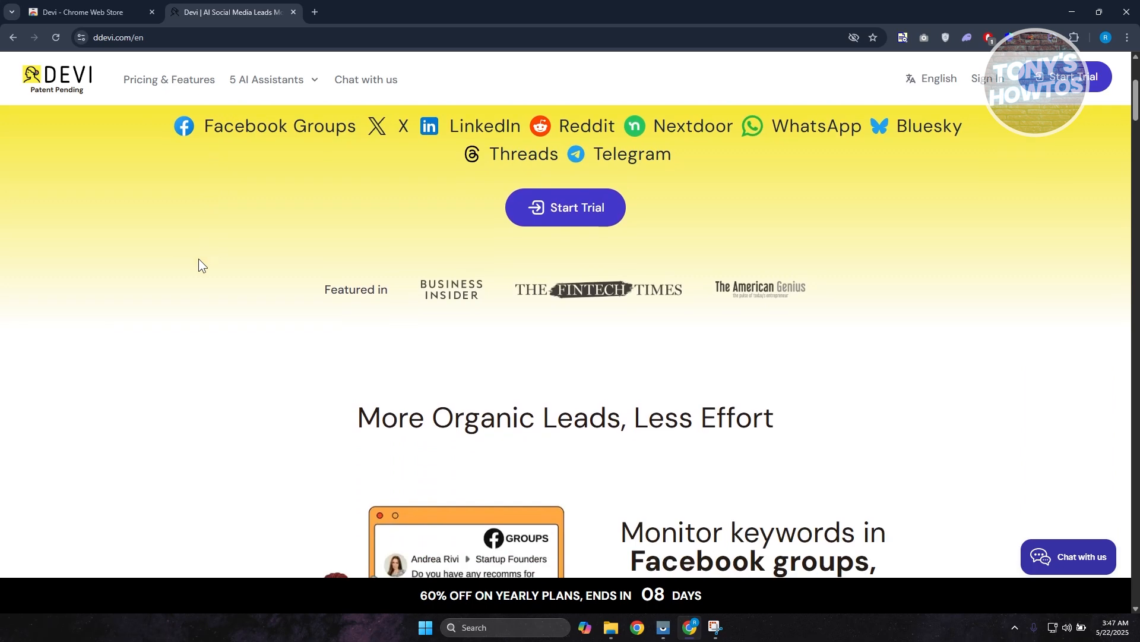
mouse_move(209, 271)
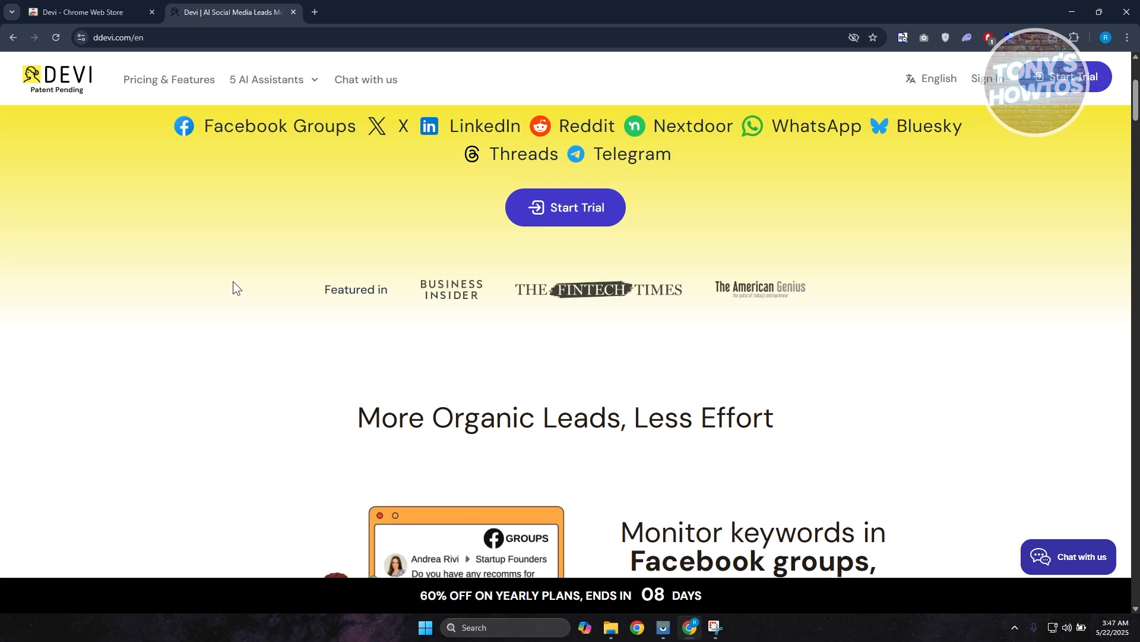
mouse_move(252, 288)
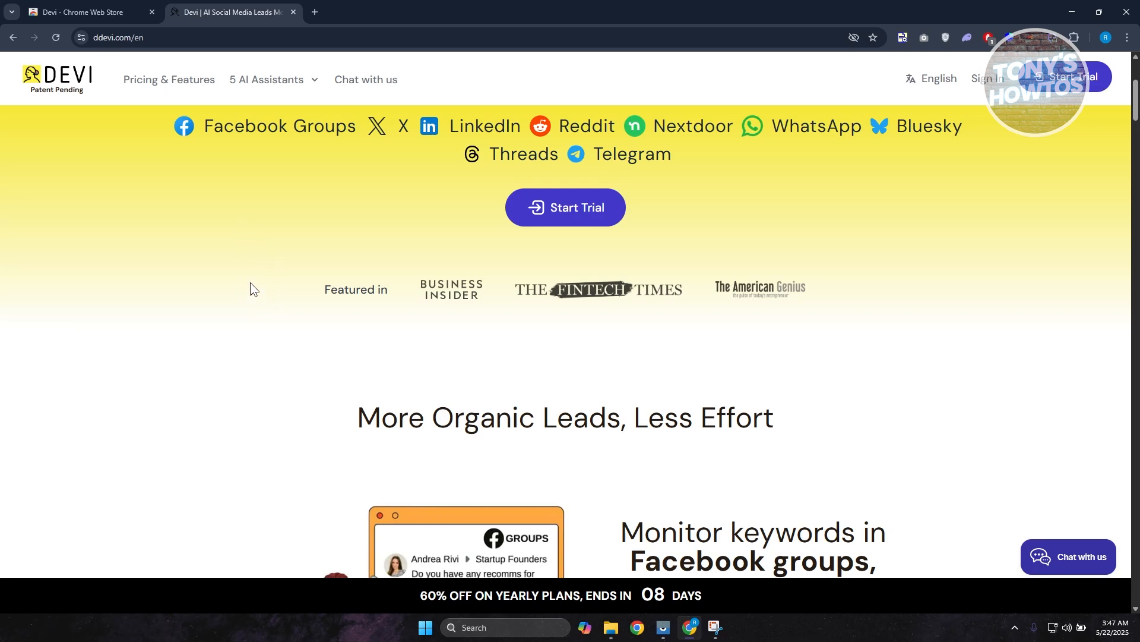
mouse_move(213, 302)
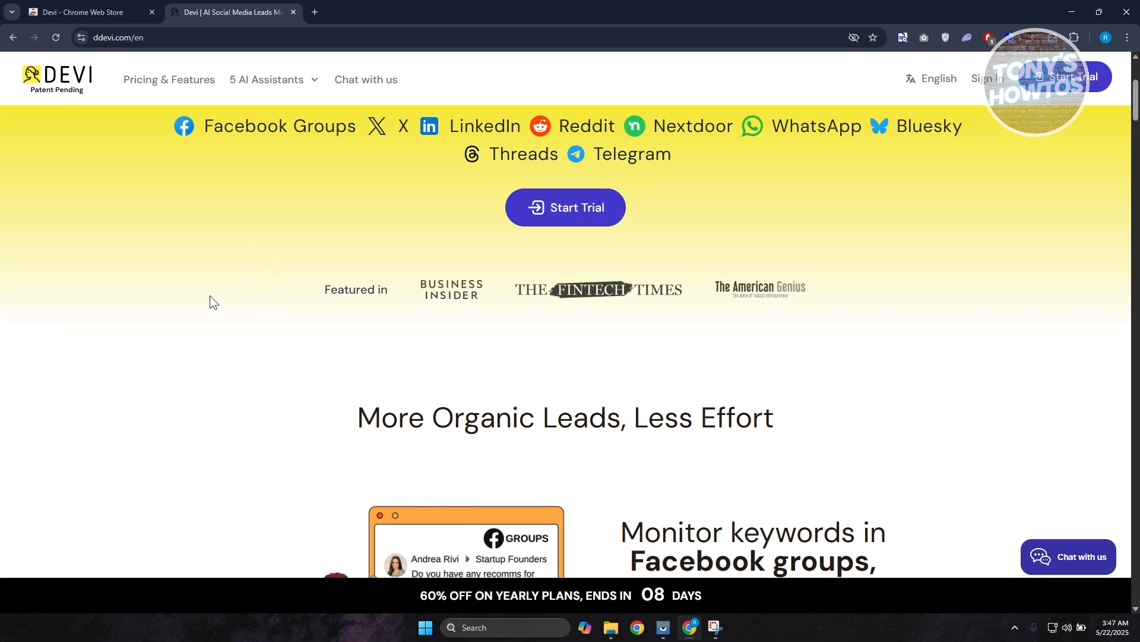
mouse_move(183, 332)
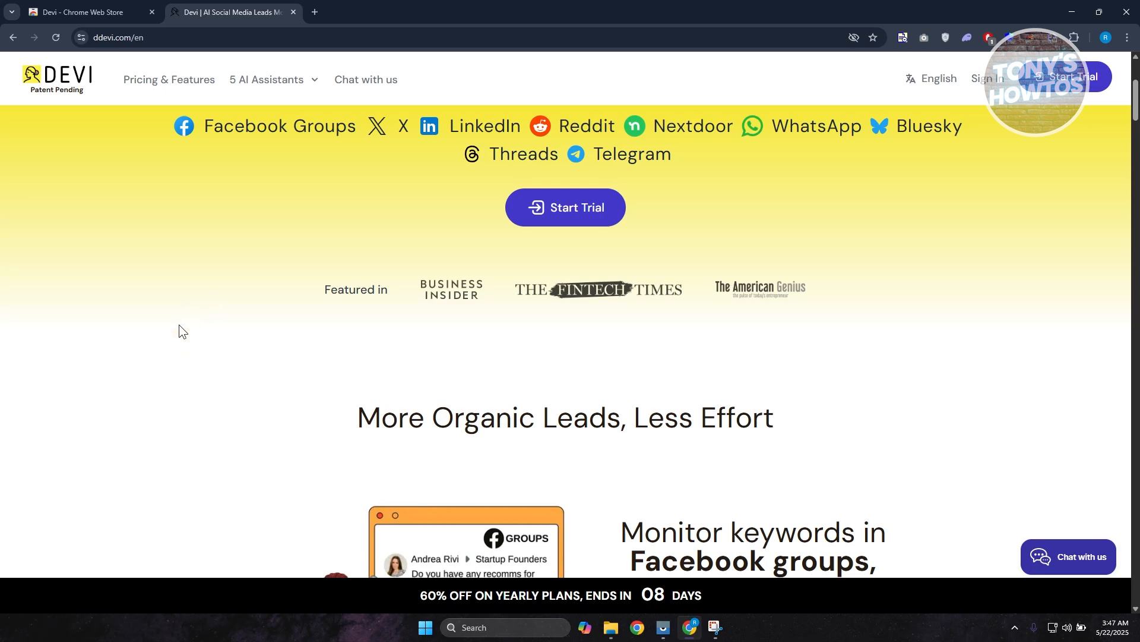
mouse_move(107, 367)
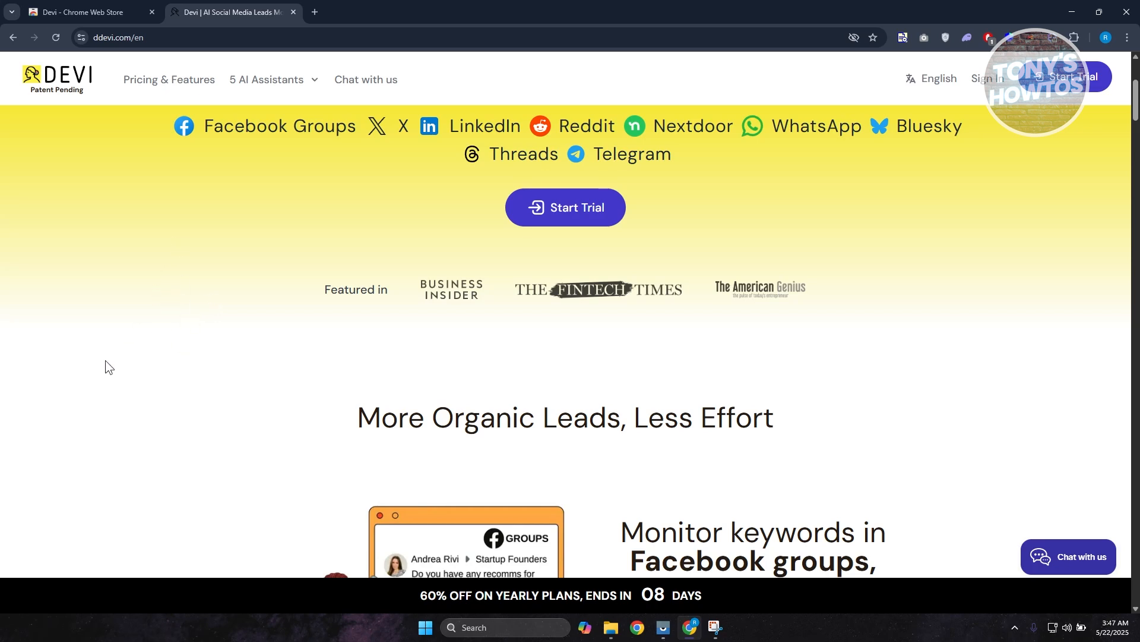
mouse_move(76, 329)
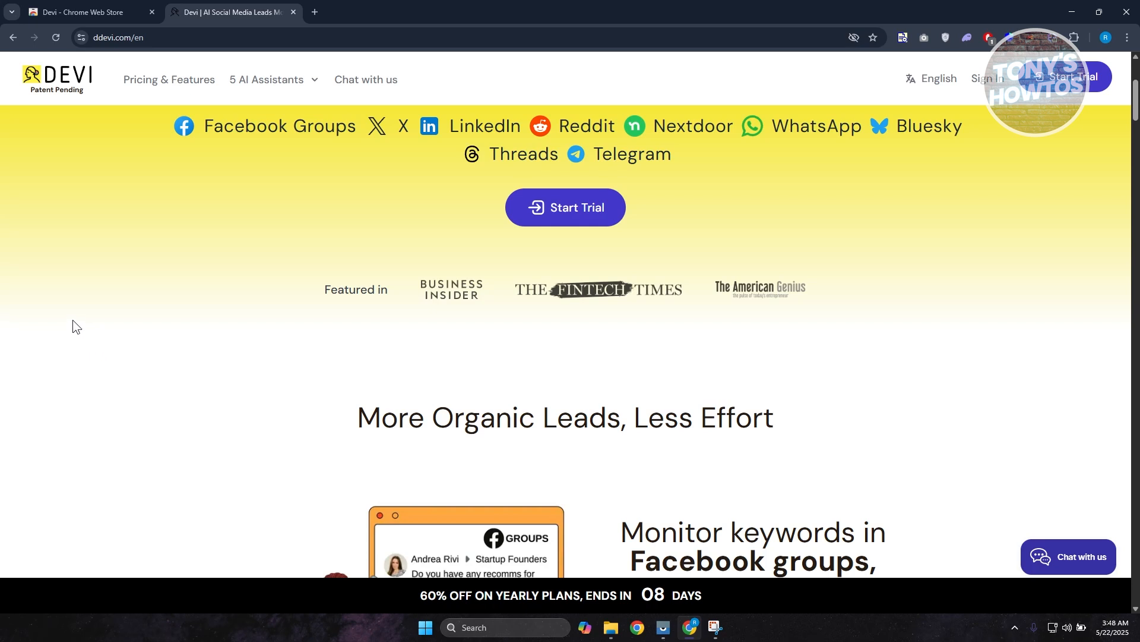
mouse_move(75, 339)
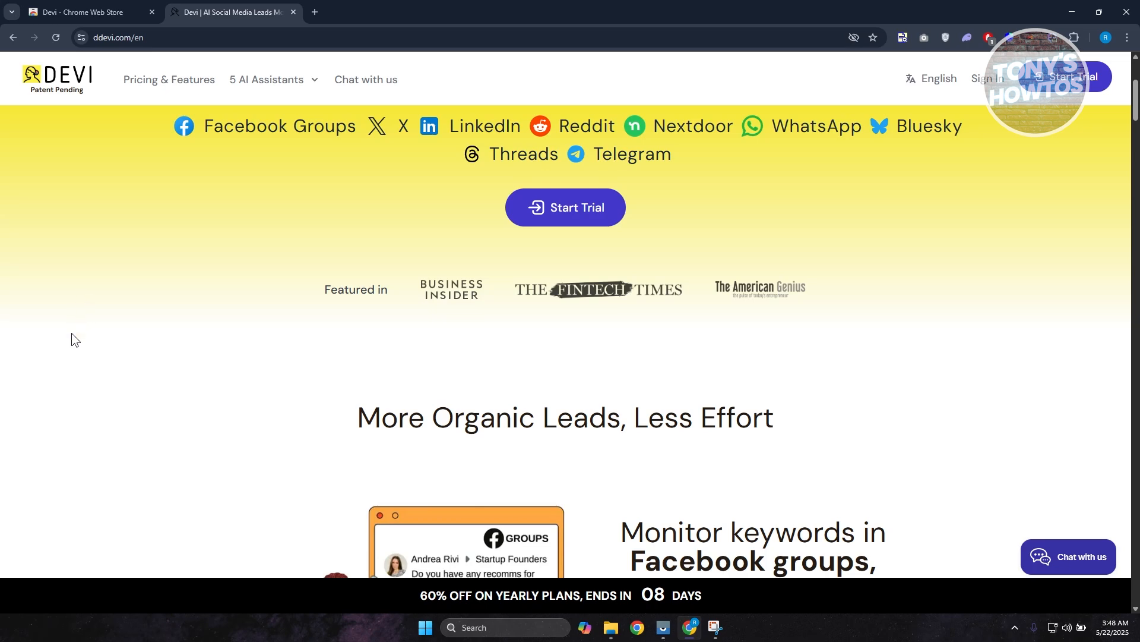
mouse_move(134, 308)
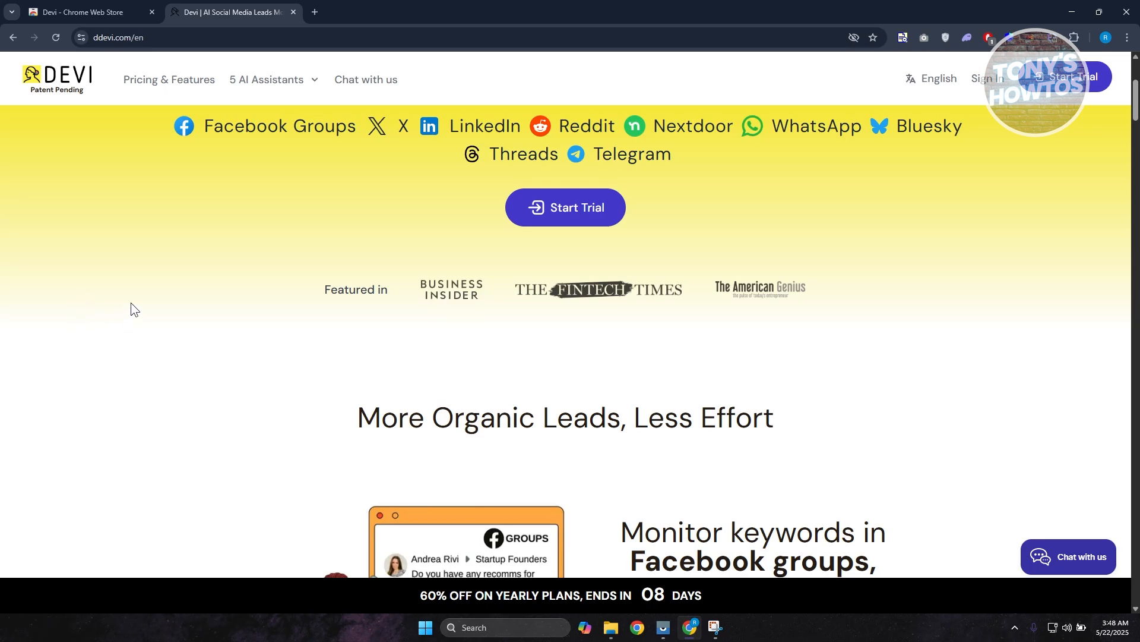
- Scroll back to the homepage top and return to the Chrome Web Store listing
scroll(up, 3)
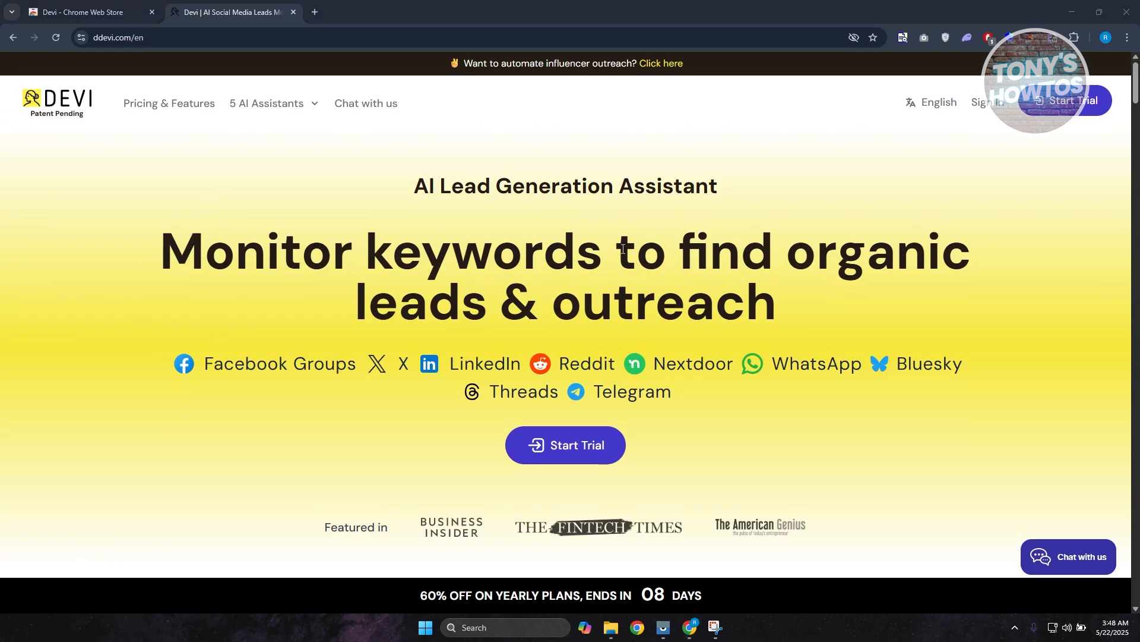
mouse_move(137, 65)
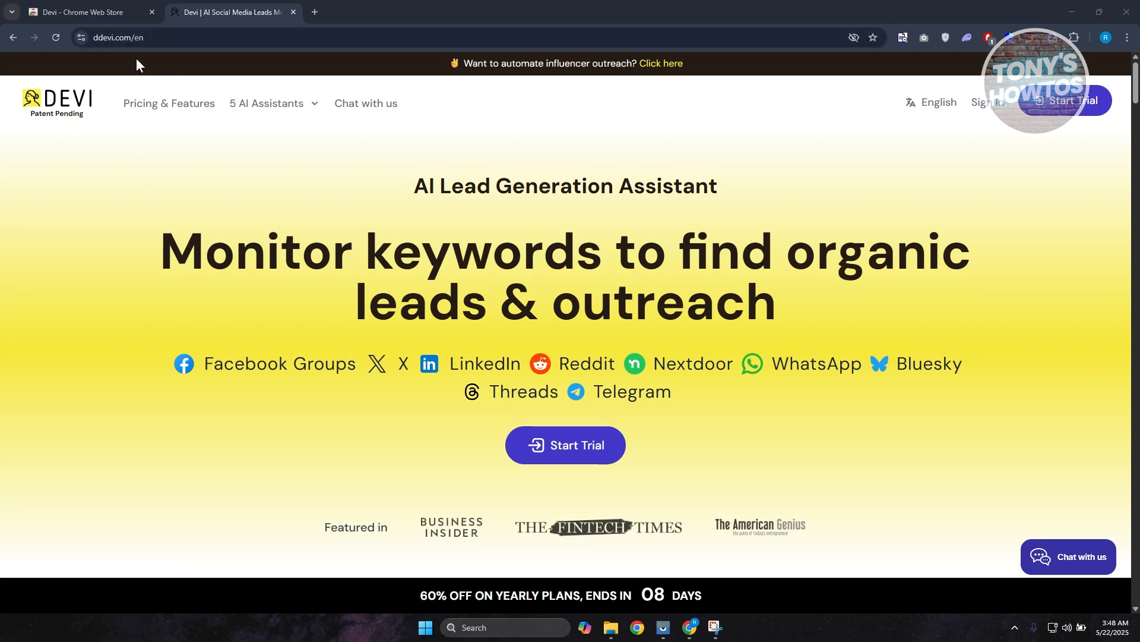
click(80, 12)
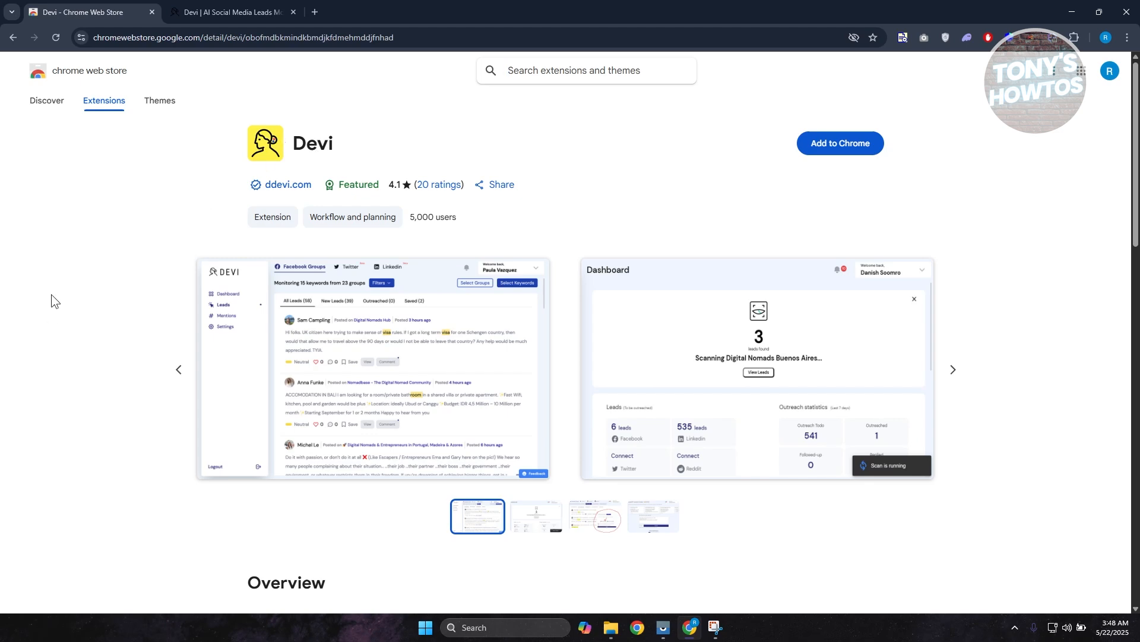
- Add the Devi extension to Chrome and accept its permissions
click(840, 142)
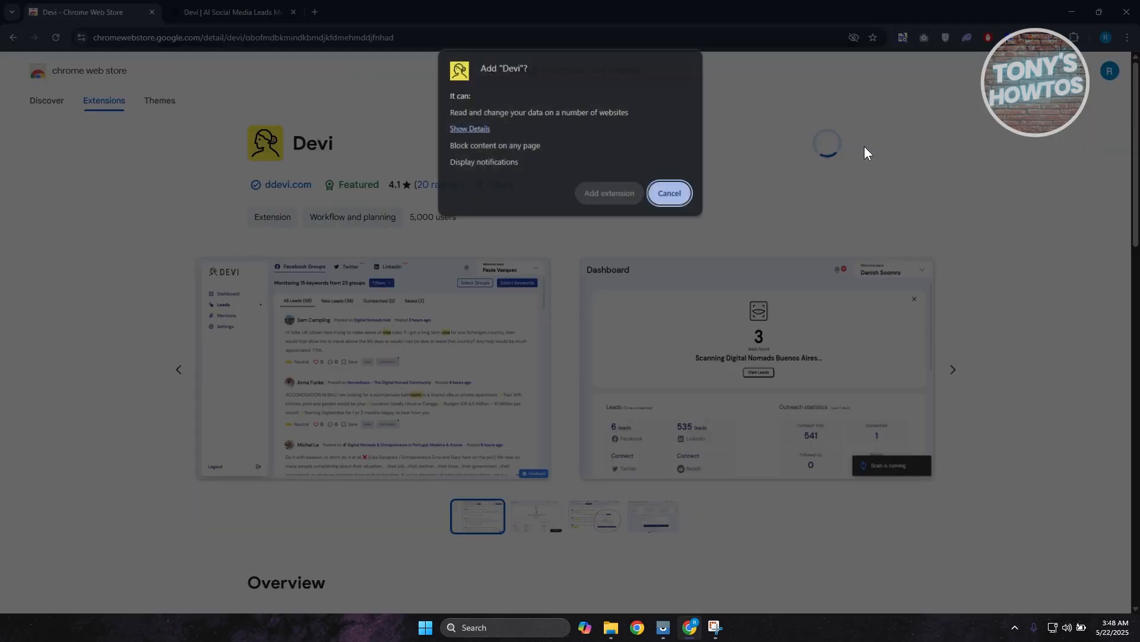
click(667, 192)
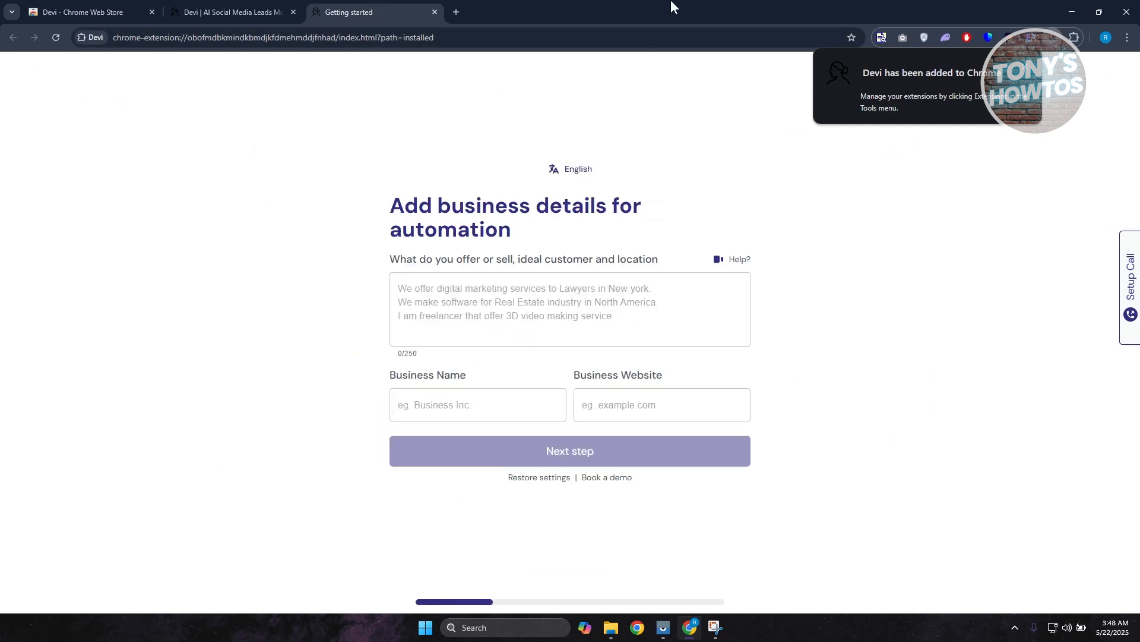
- Leave the business description and advance to the keywords step
click(559, 319)
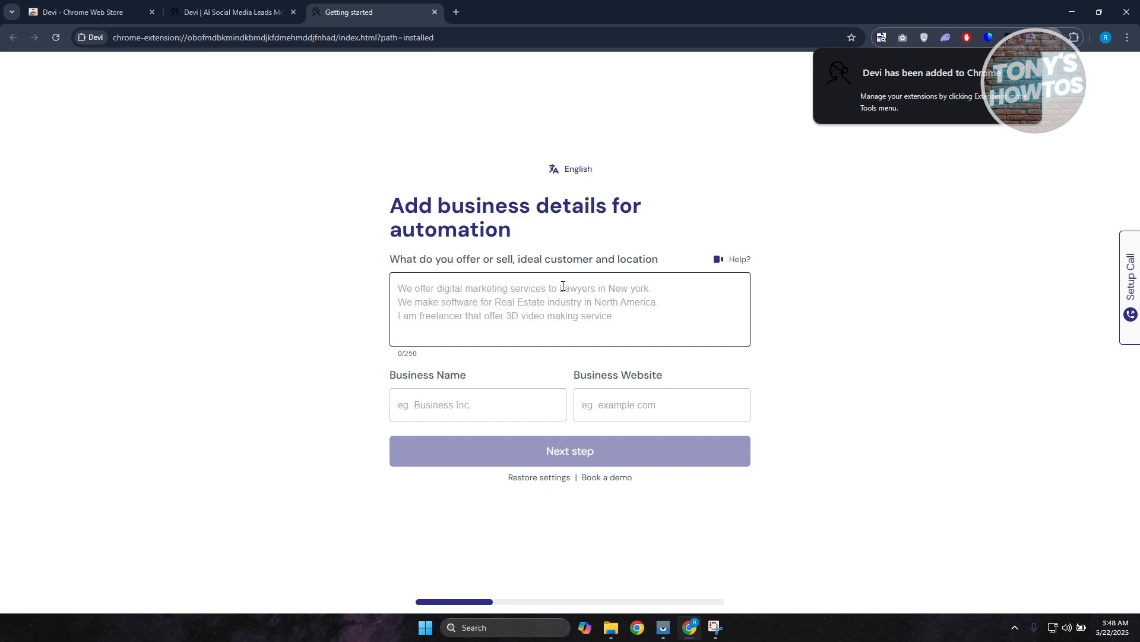
mouse_move(574, 283)
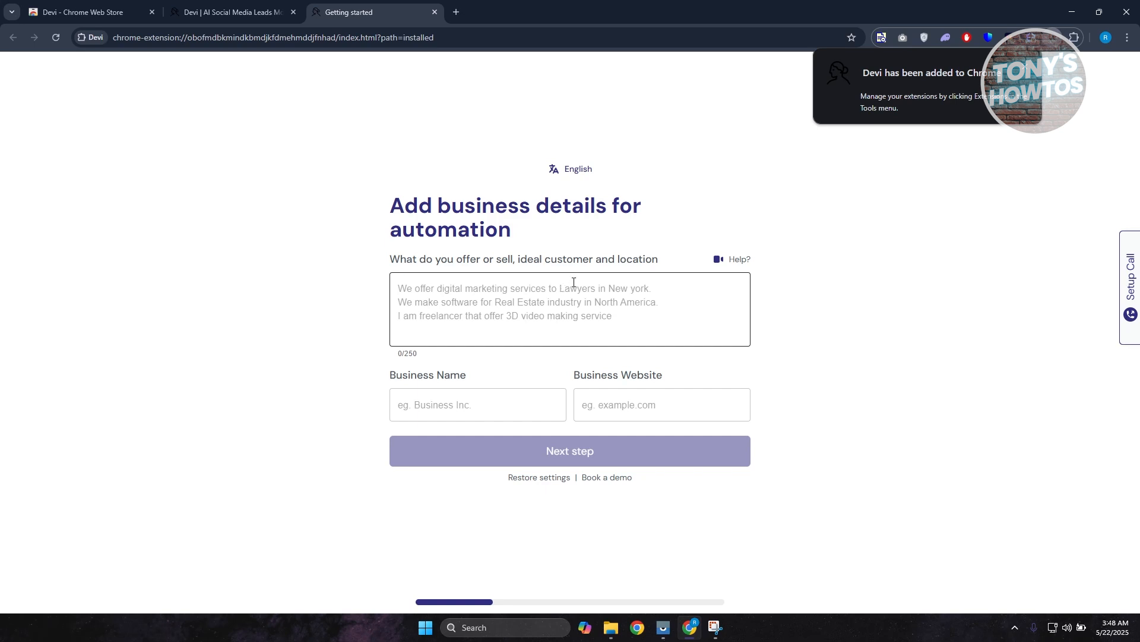
mouse_move(530, 309)
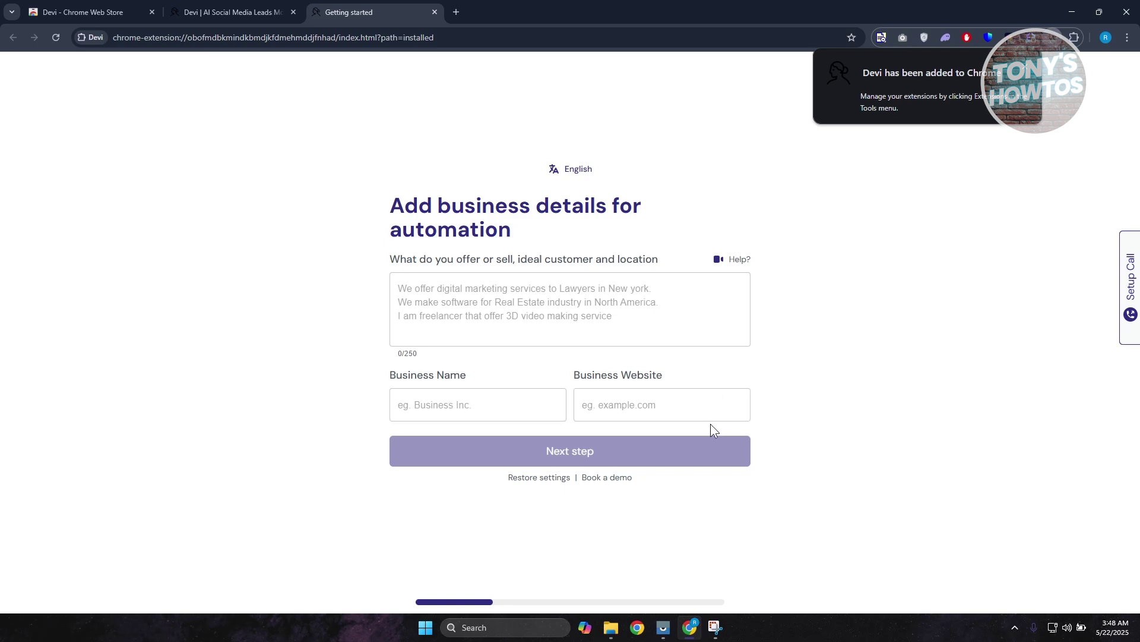
mouse_move(501, 385)
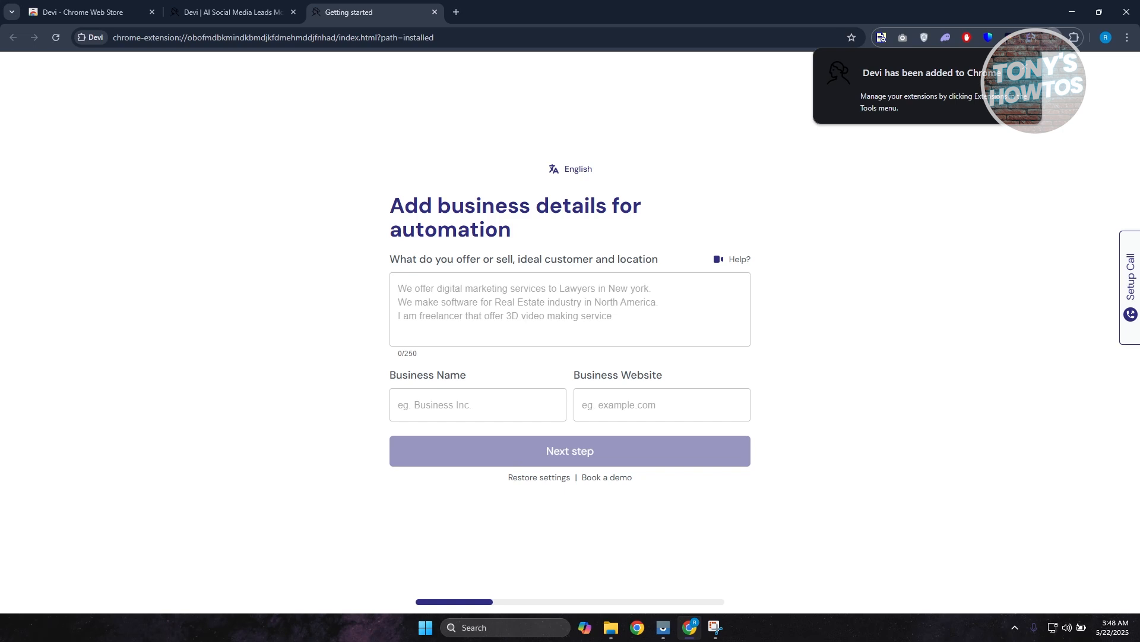
click(569, 450)
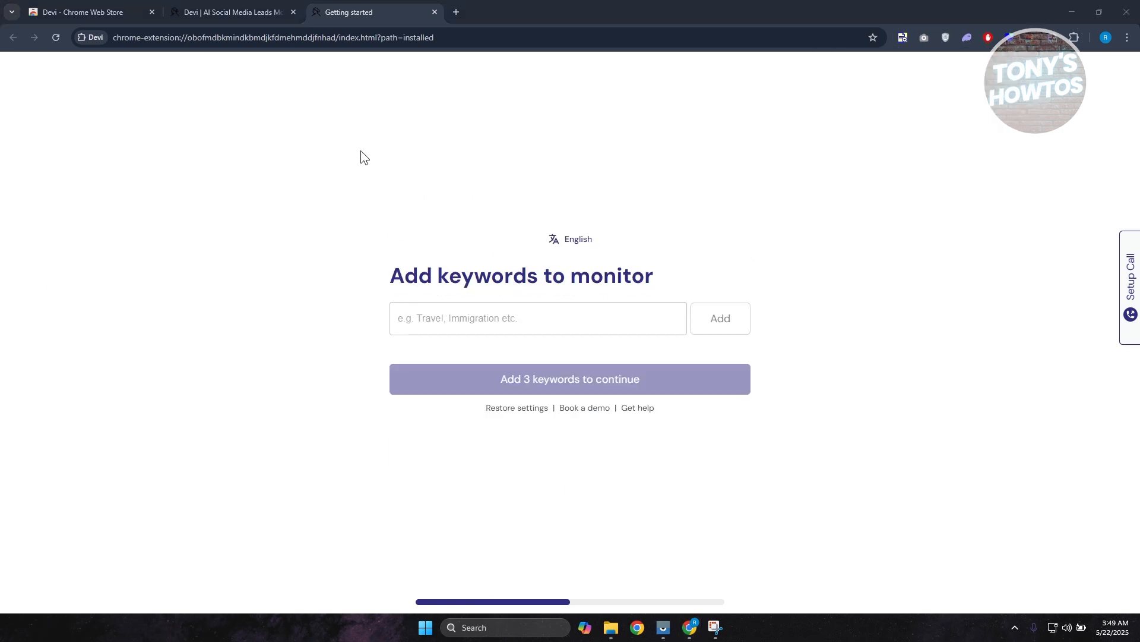
mouse_move(352, 330)
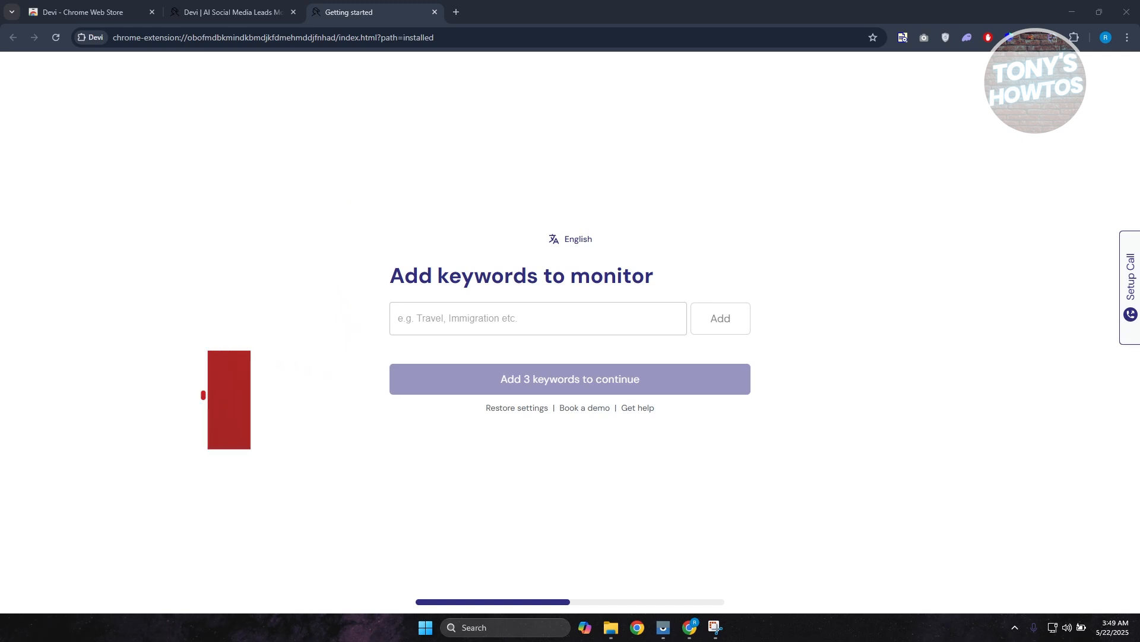
- Advance from keywords to the platform selection step
click(569, 379)
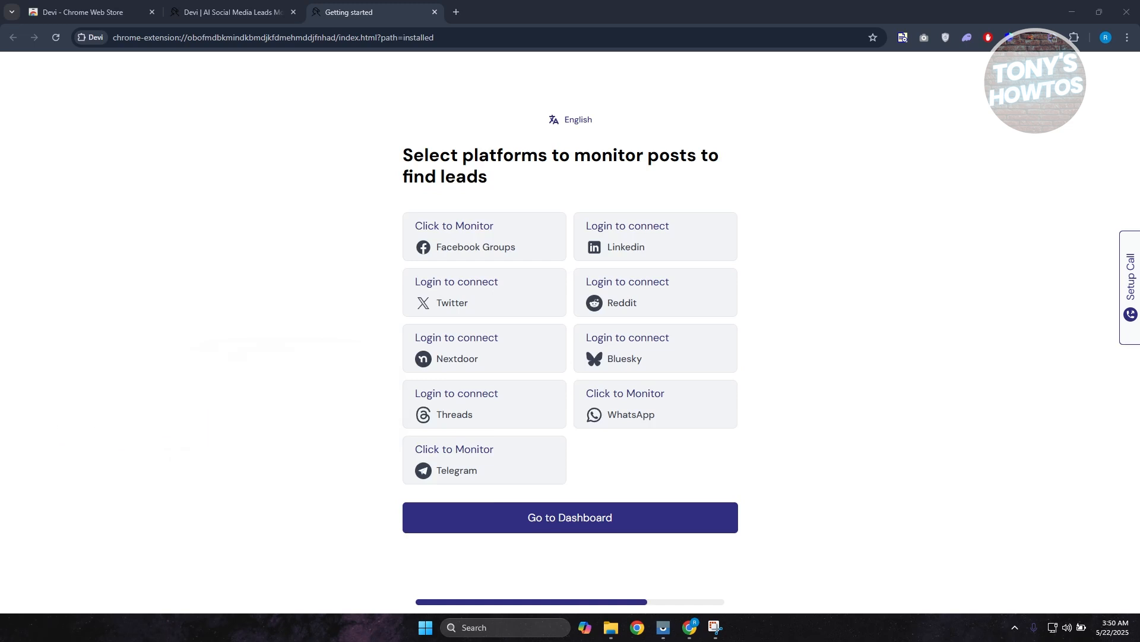
mouse_move(510, 240)
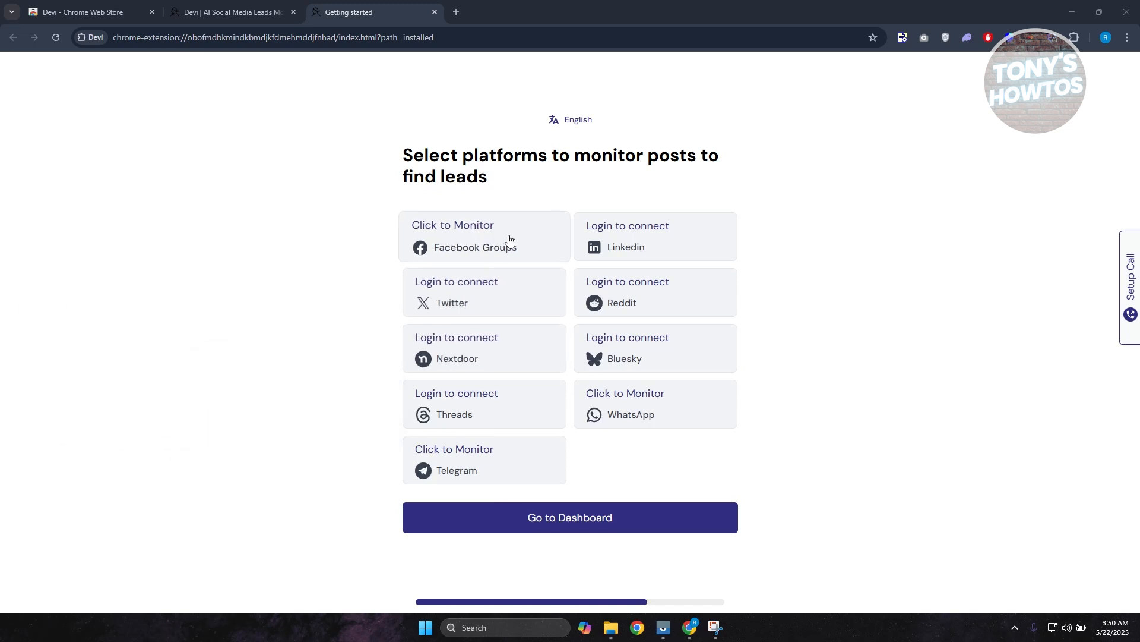
- Monitor Facebook Groups and connect Reddit via Continue with Google
click(484, 236)
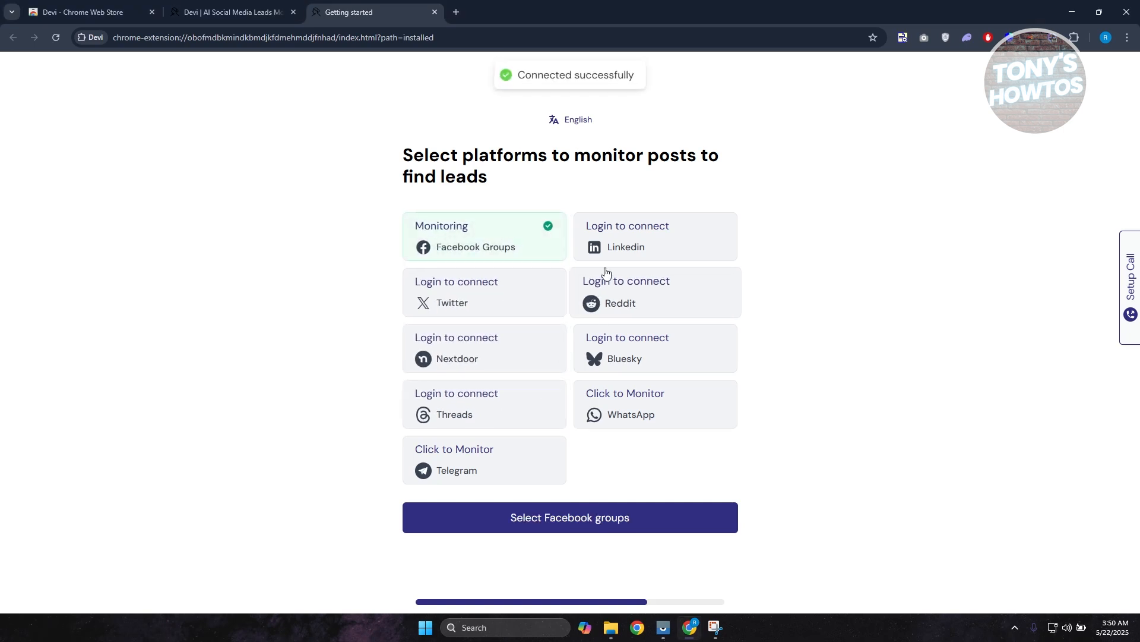
click(627, 293)
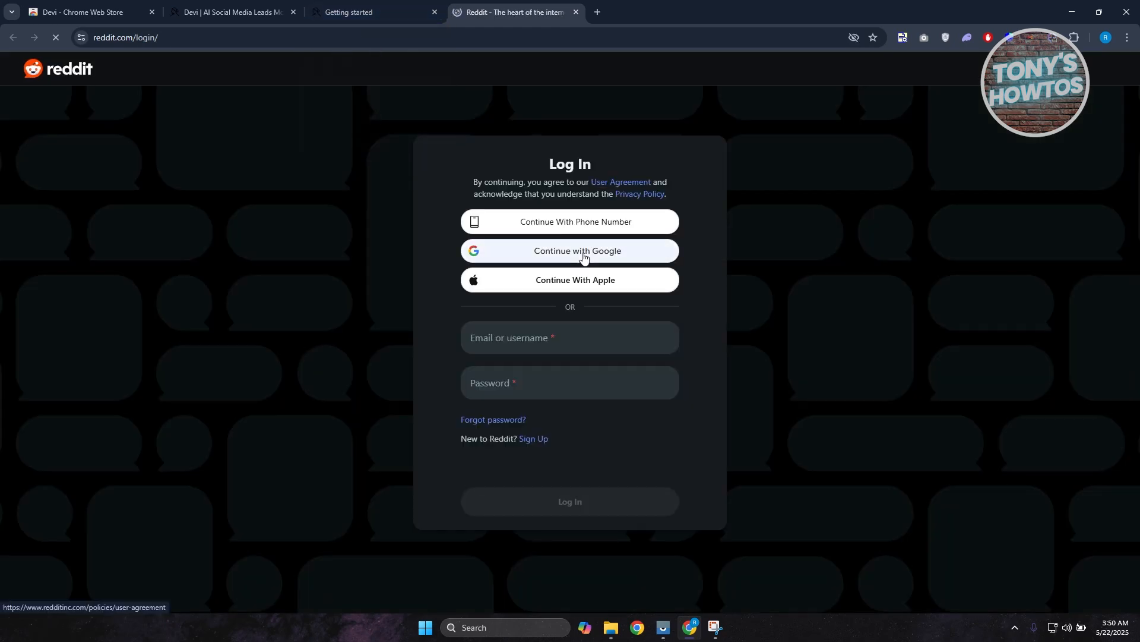
click(569, 250)
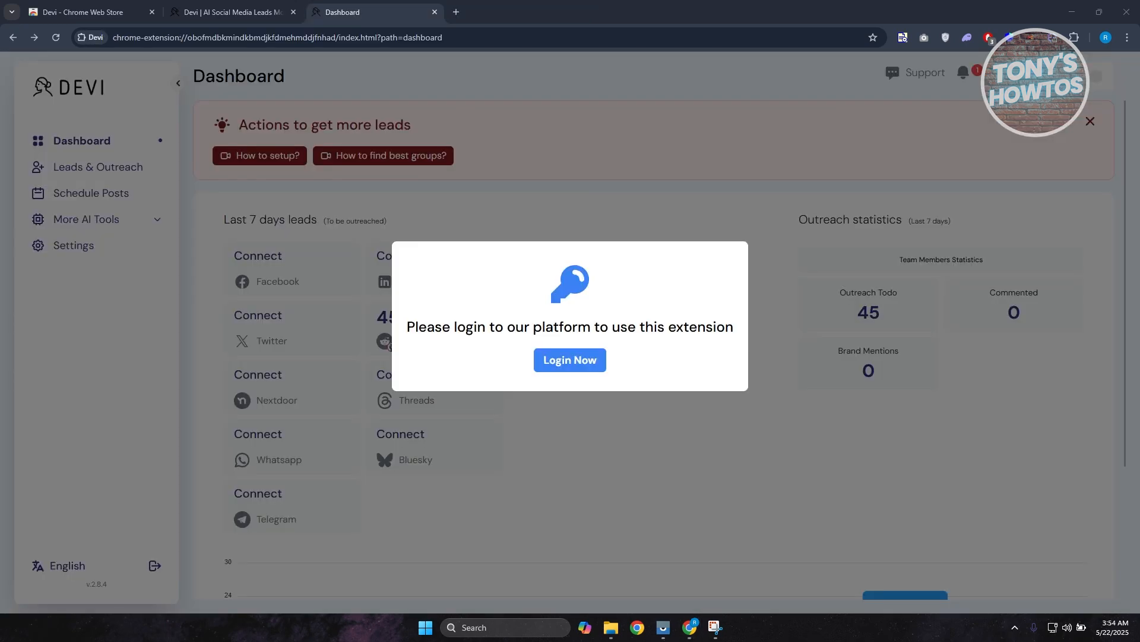
mouse_move(527, 394)
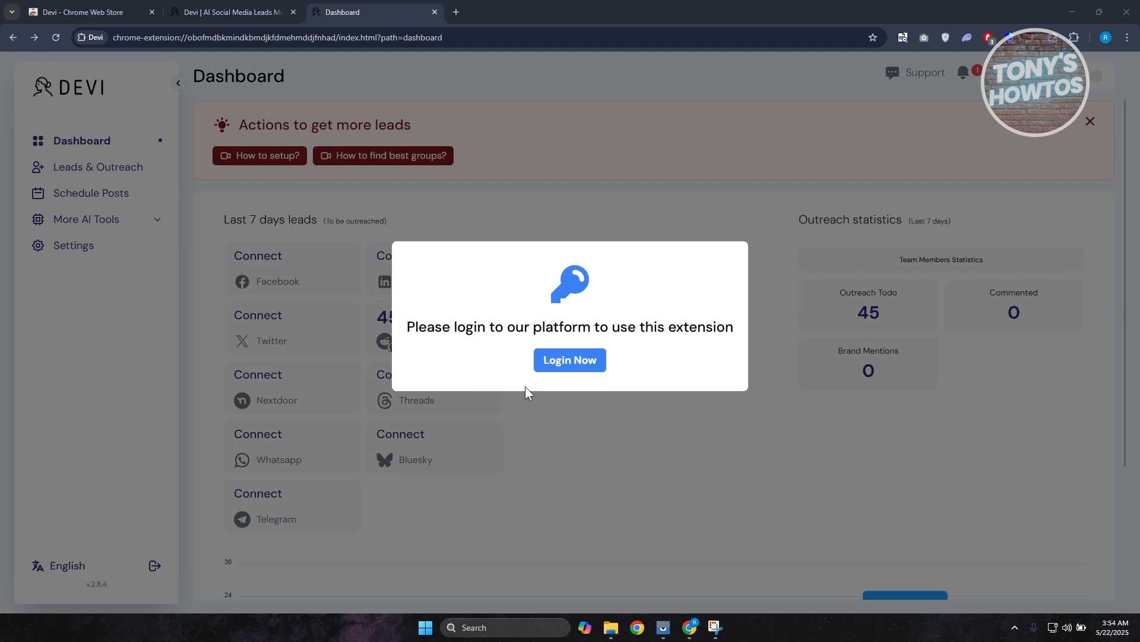
- Sign up for a new Devi account from the dashboard login prompt and submit it
click(571, 360)
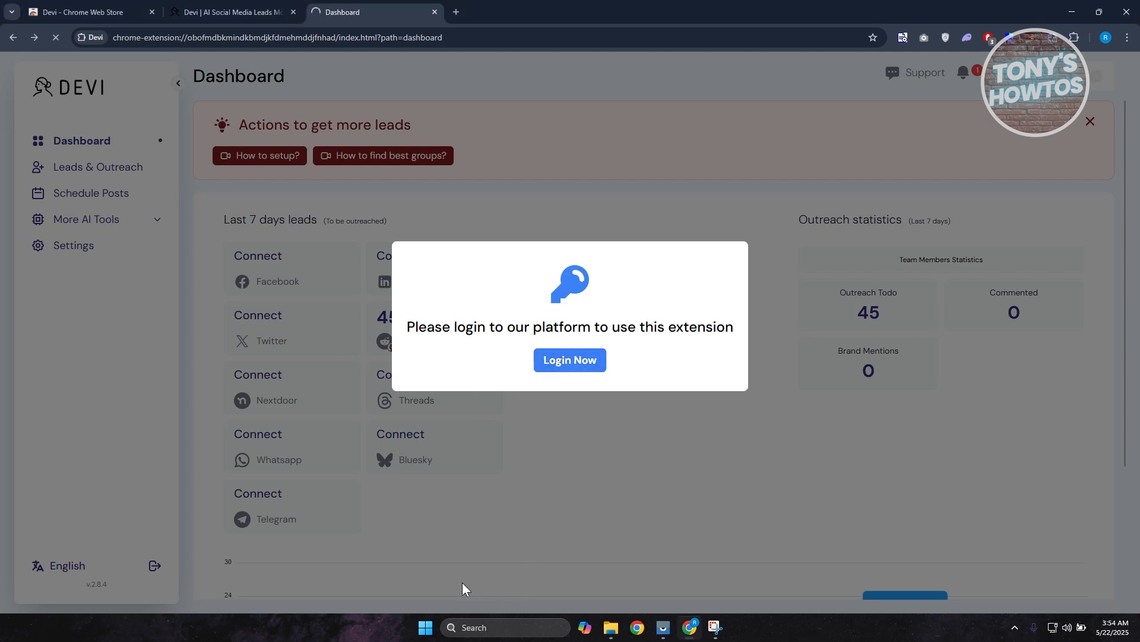
click(569, 359)
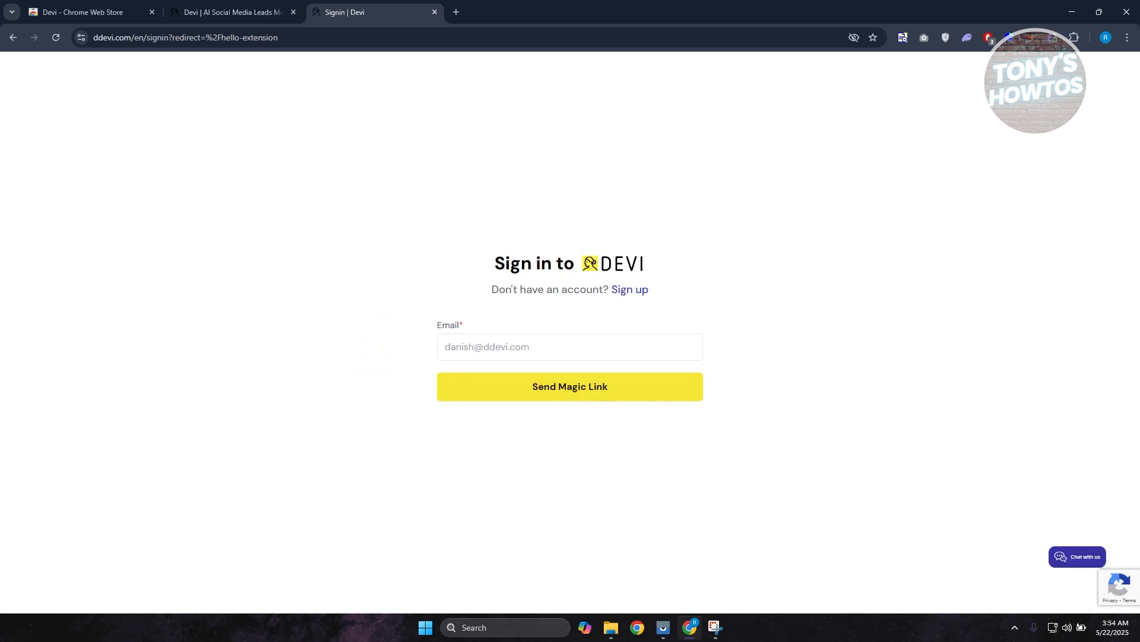
click(629, 288)
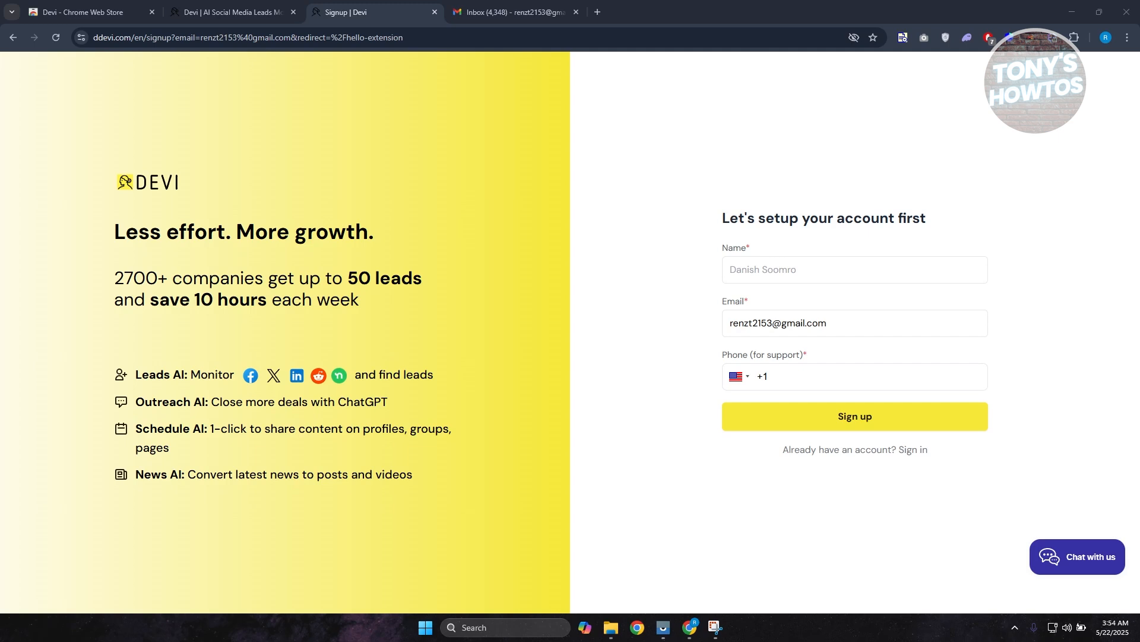
click(854, 416)
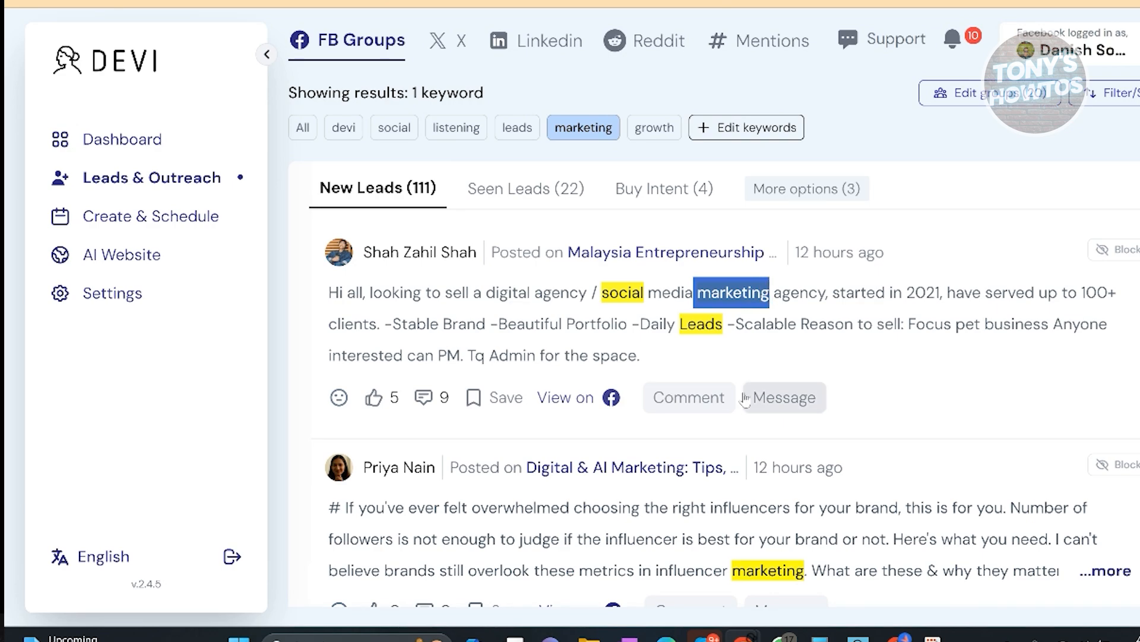
- Auto-write a promotional comment on the market research post, then close it unposted
scroll(down, 3)
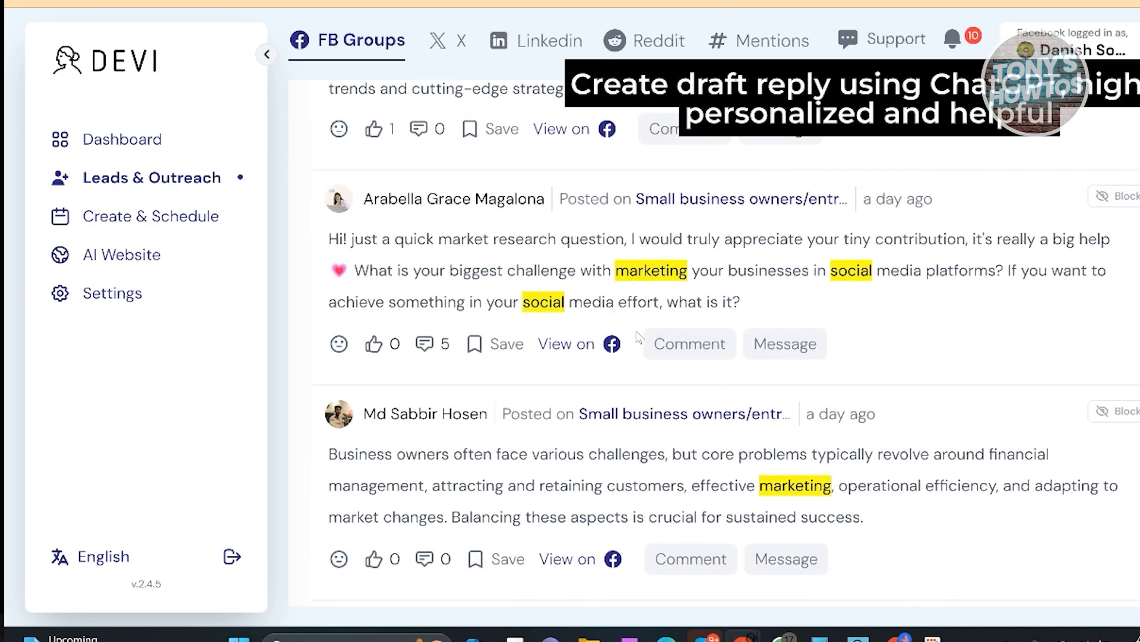
click(688, 344)
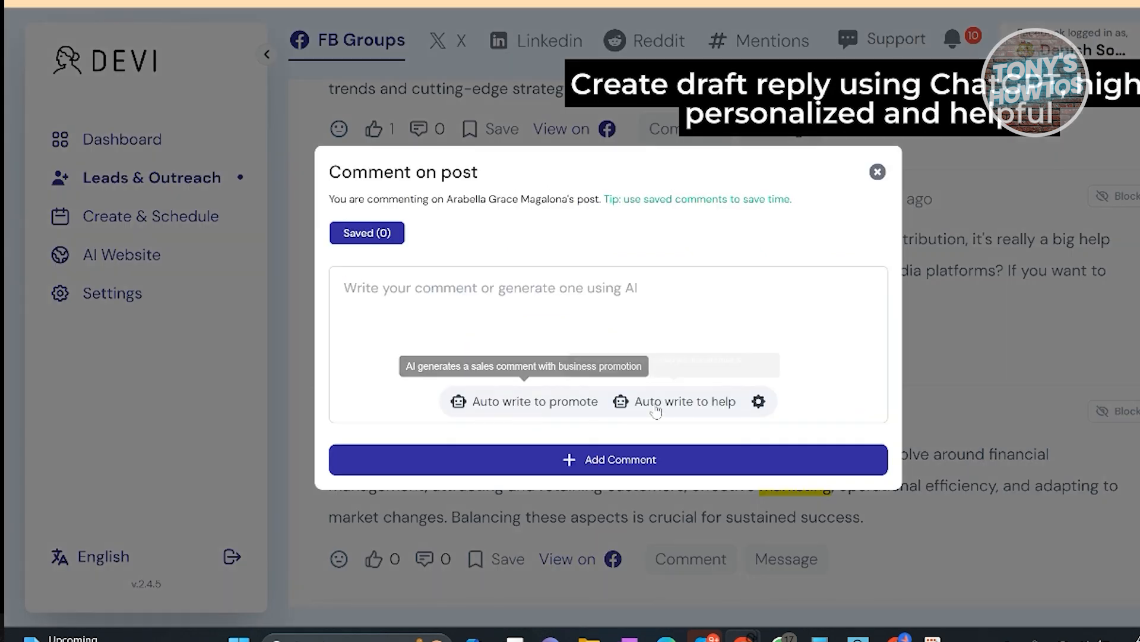
click(683, 401)
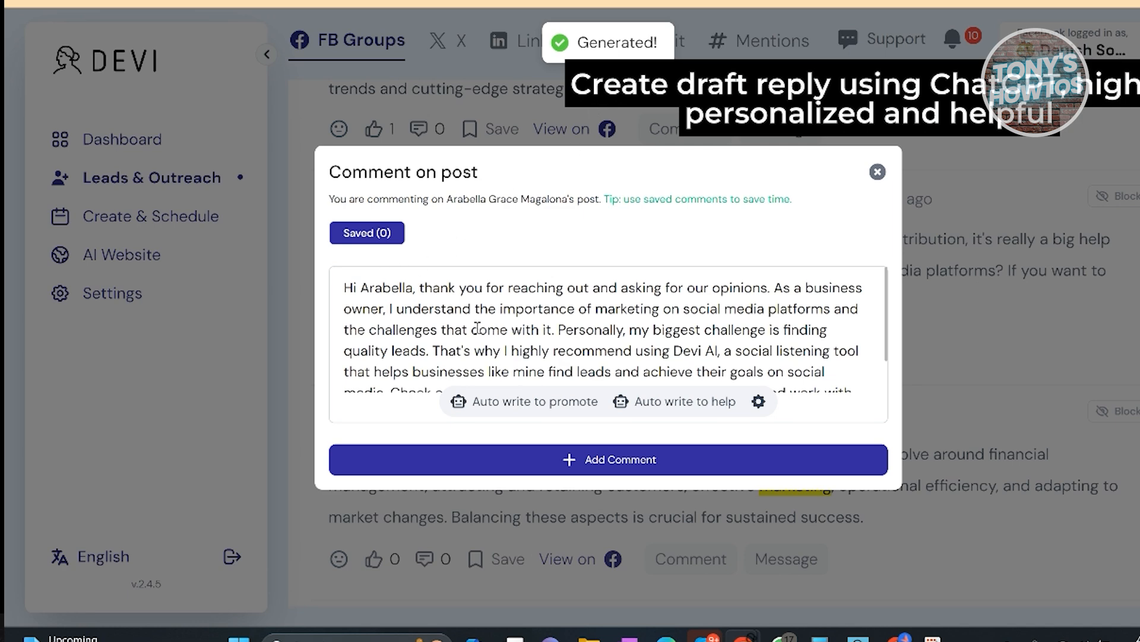
scroll(down, 3)
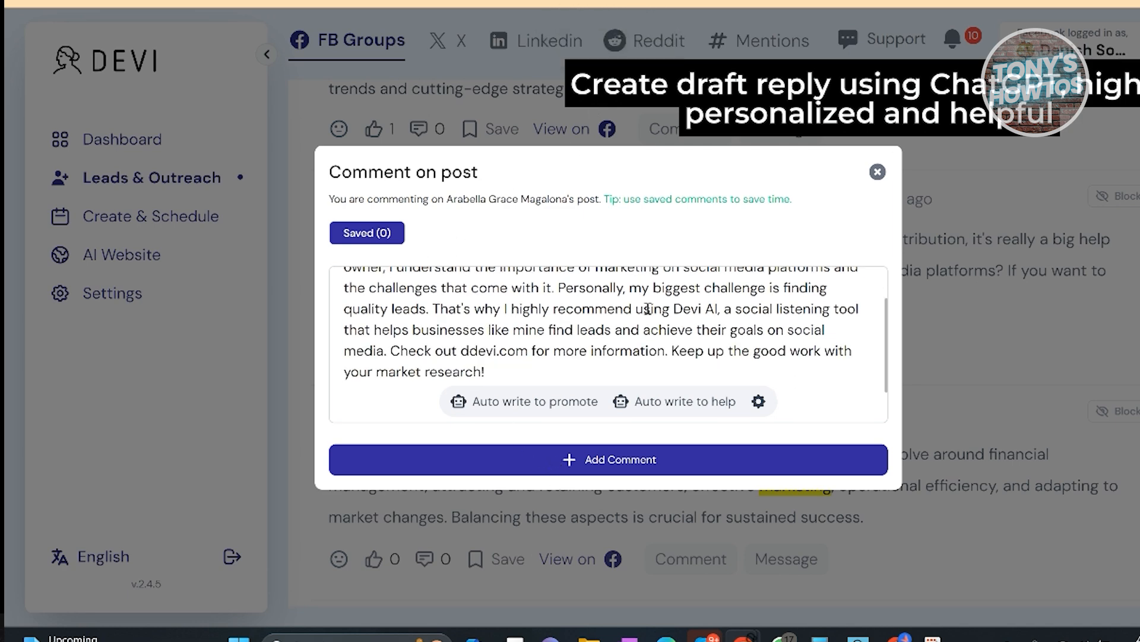
click(877, 171)
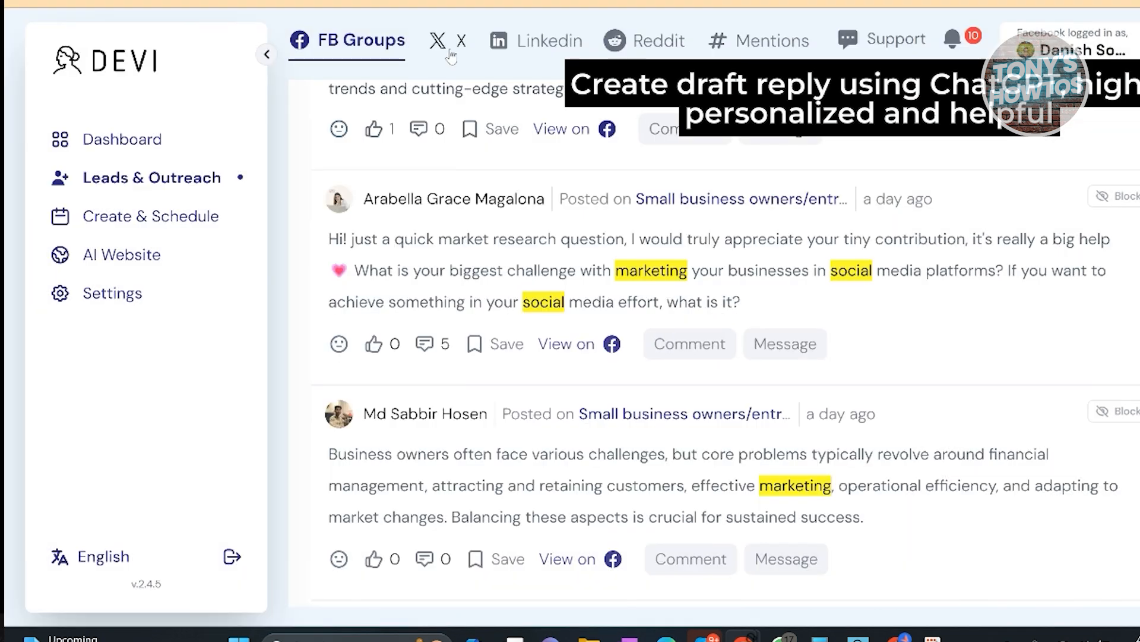
- Review the LinkedIn C-Level leads feed, then stop screen sharing
click(445, 40)
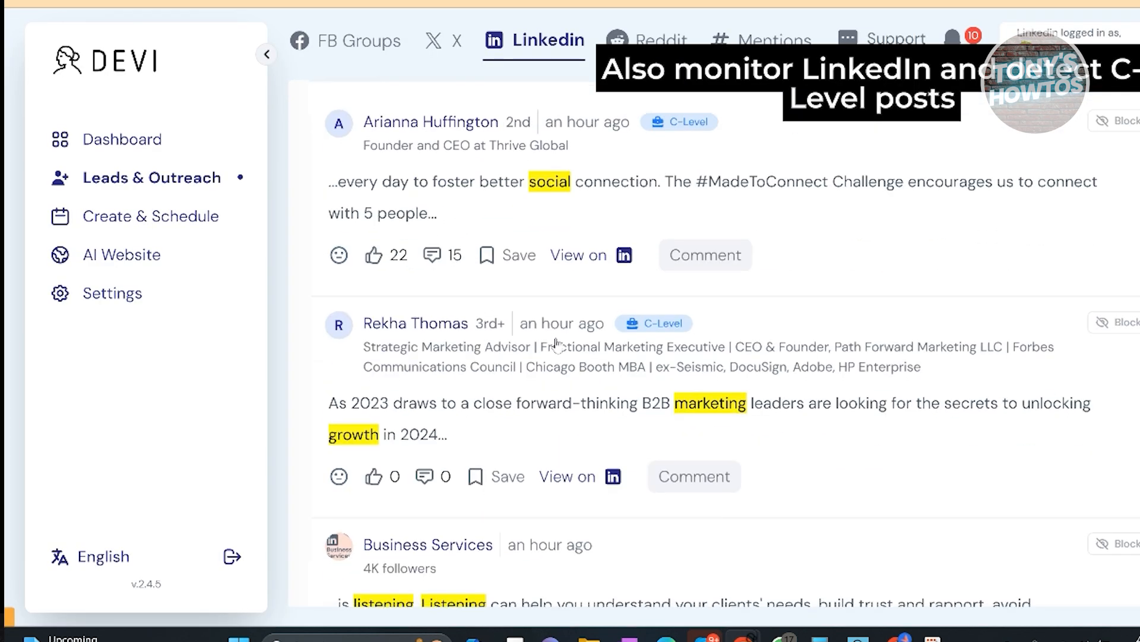
scroll(down, 3)
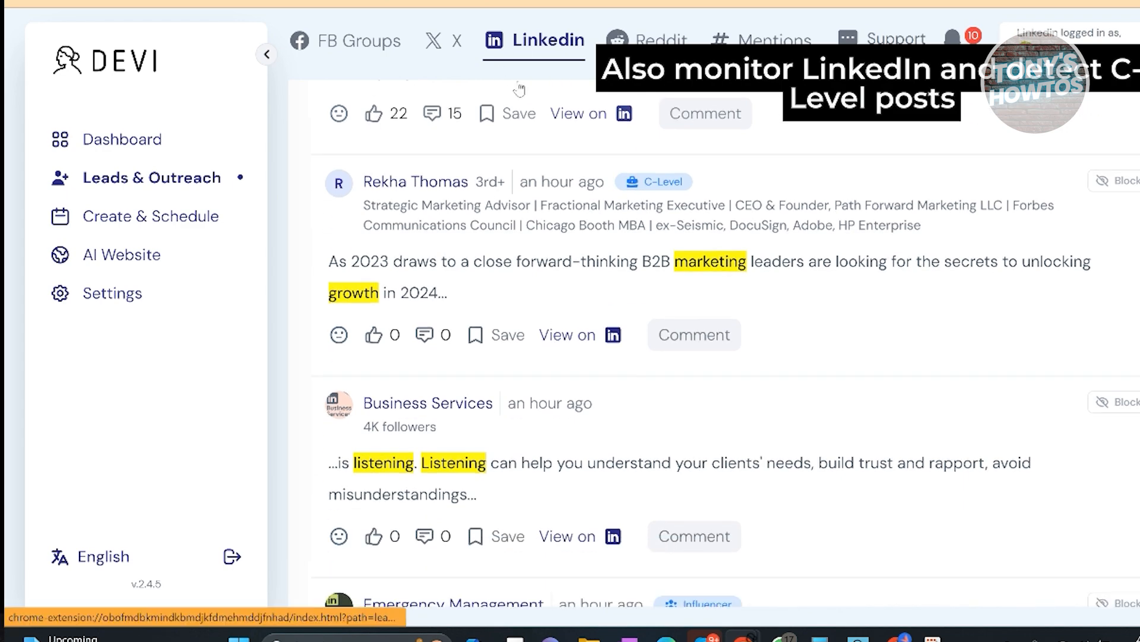
scroll(down, 3)
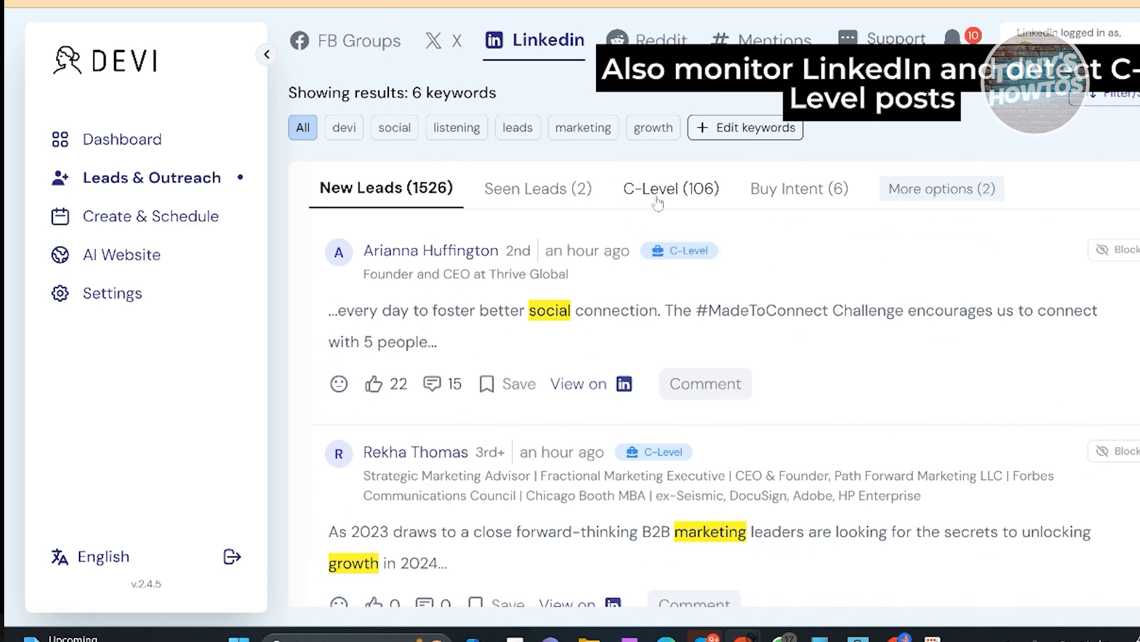
scroll(down, 3)
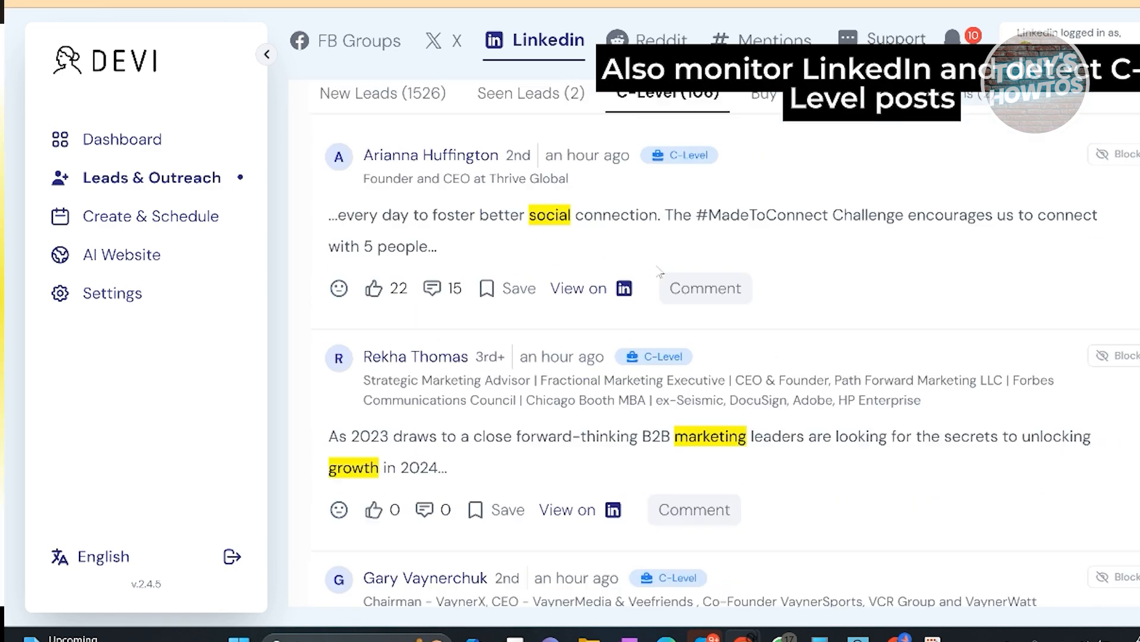
scroll(down, 3)
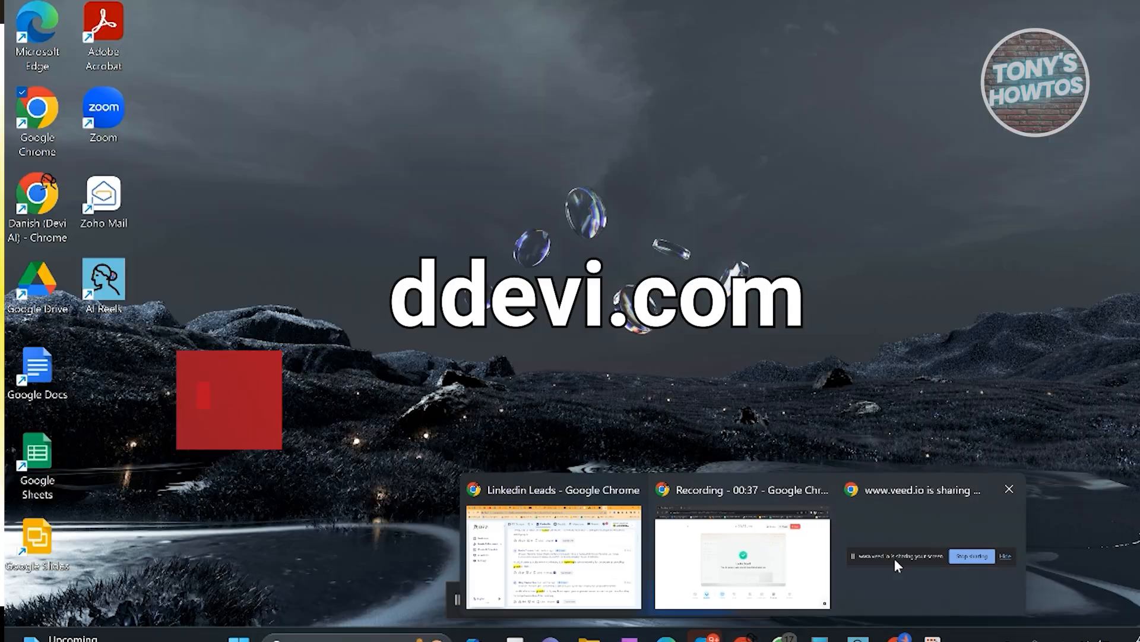
click(554, 556)
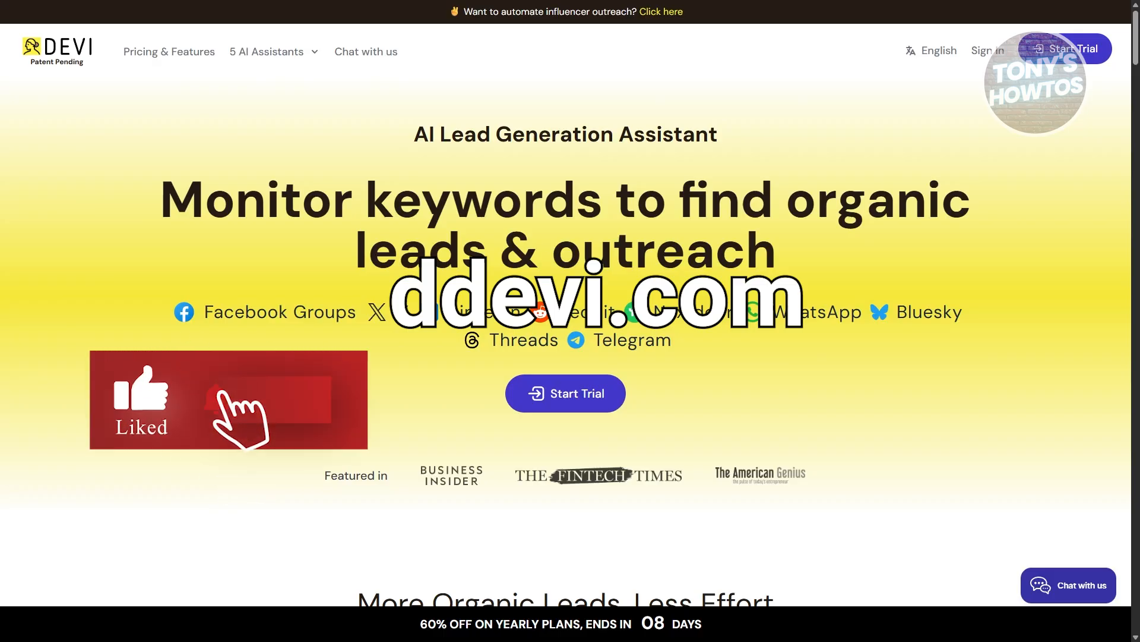